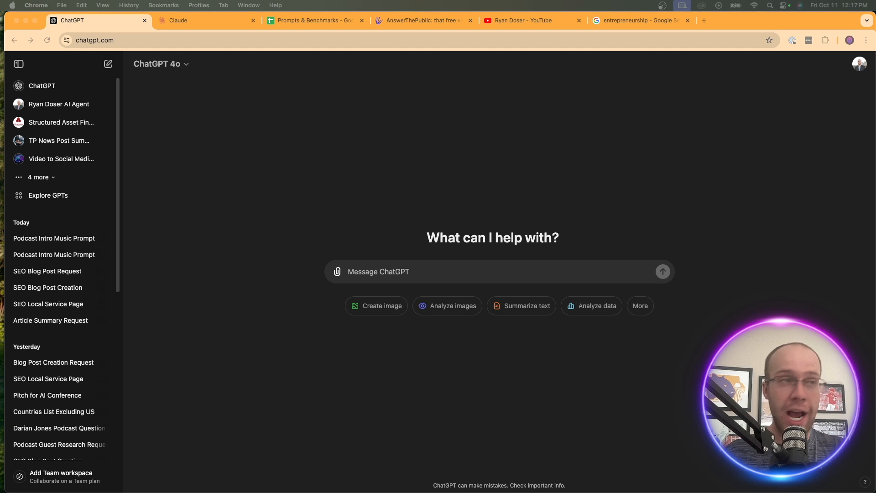
Glance at the Claude tab, then return to ChatGPT to draft the business-ideas prompt
click(206, 20)
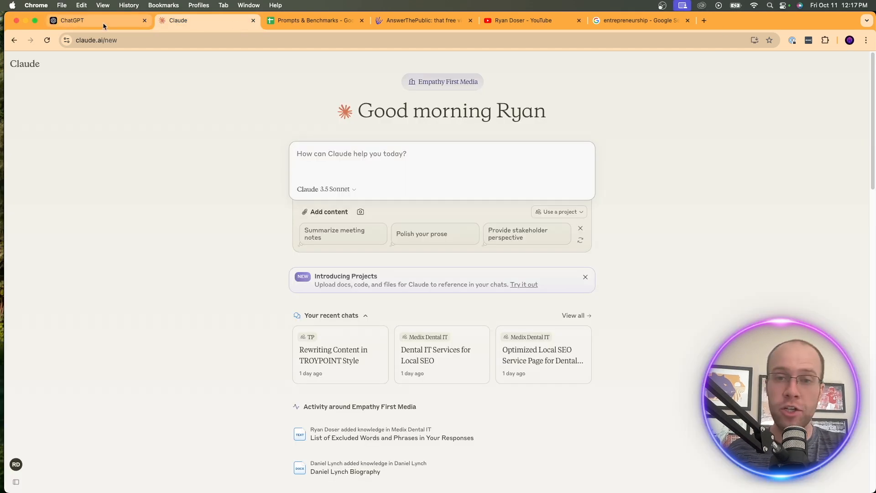
click(97, 20)
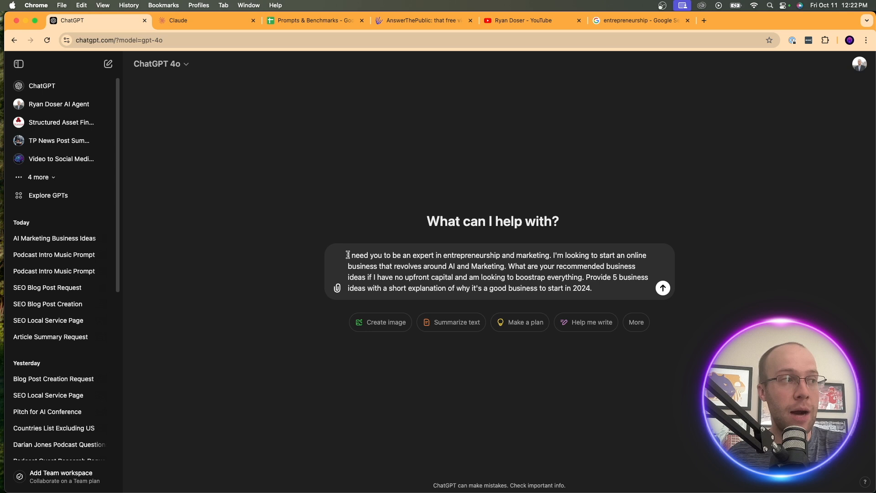
Highlight key phrases like 'AI and Marketing' in the prompt, then send it
drag(348, 254, 465, 256)
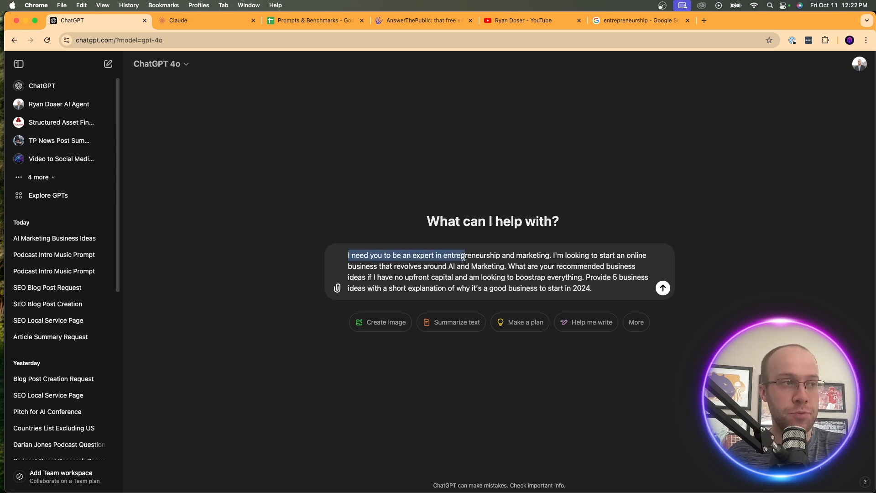
click(570, 256)
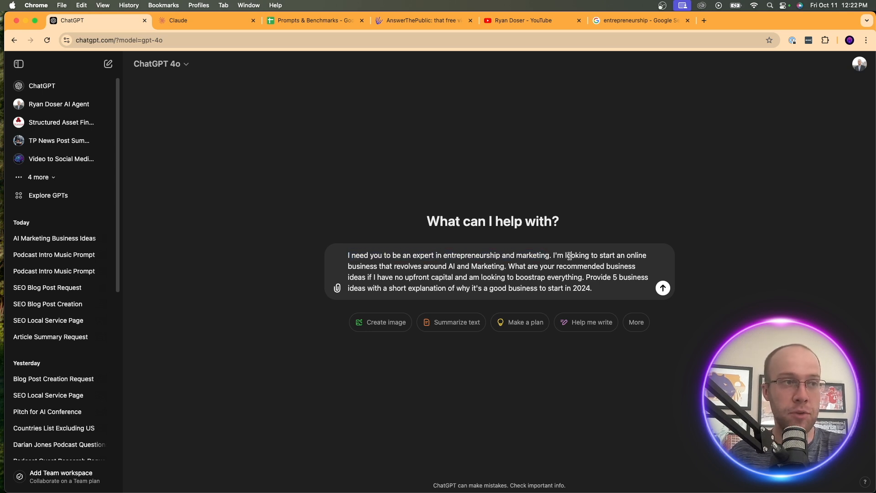
drag(384, 266, 461, 266)
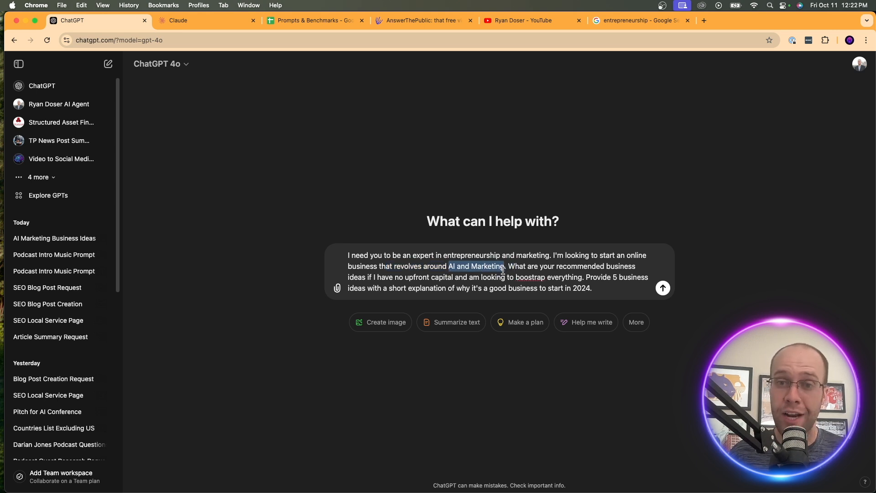
click(510, 270)
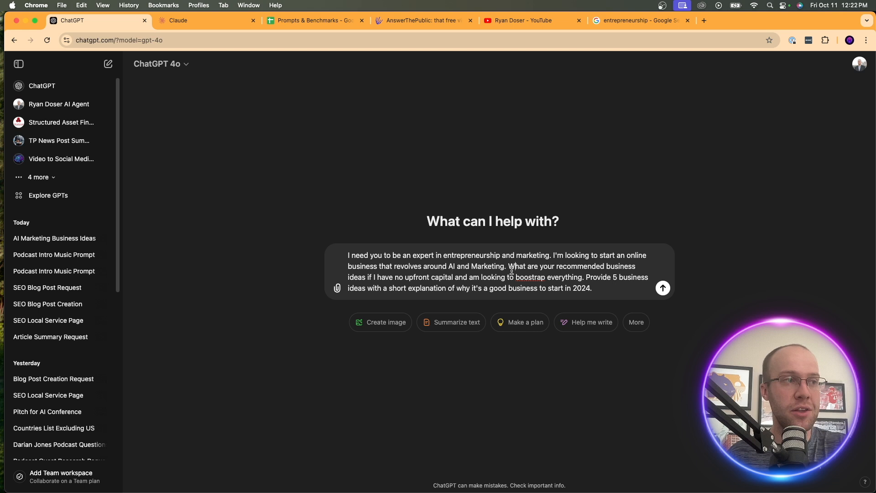
drag(508, 266, 427, 278)
text(t)
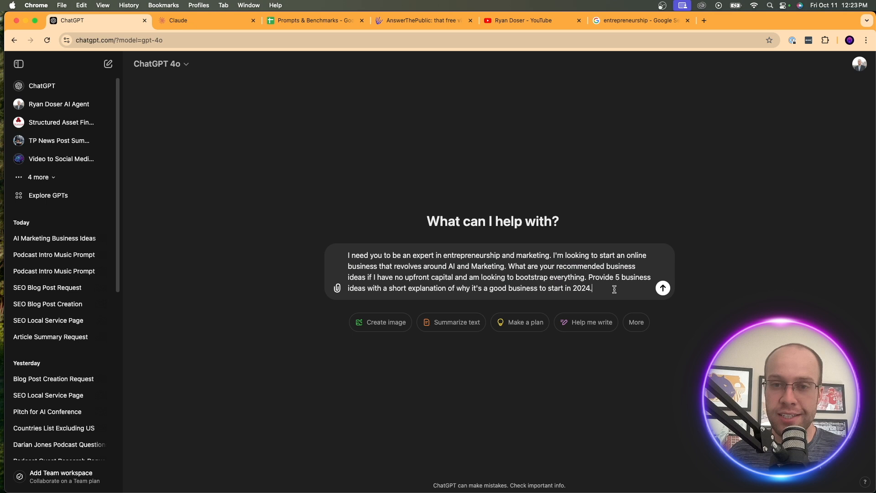
click(663, 289)
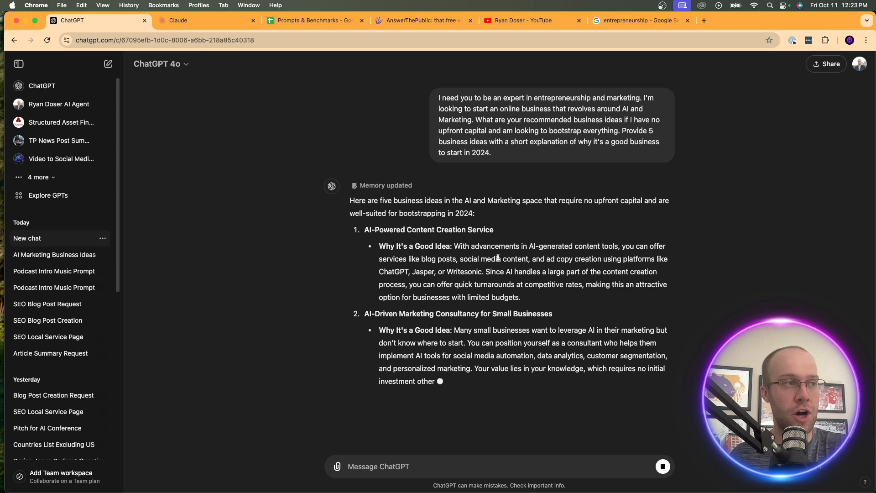
Scroll through the five business ideas, highlighting the second idea's title
scroll(down, 3)
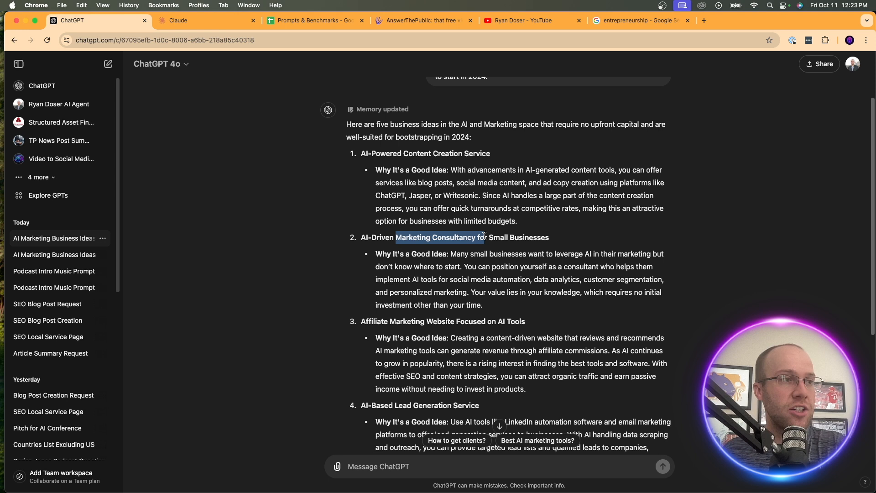
drag(485, 237, 482, 306)
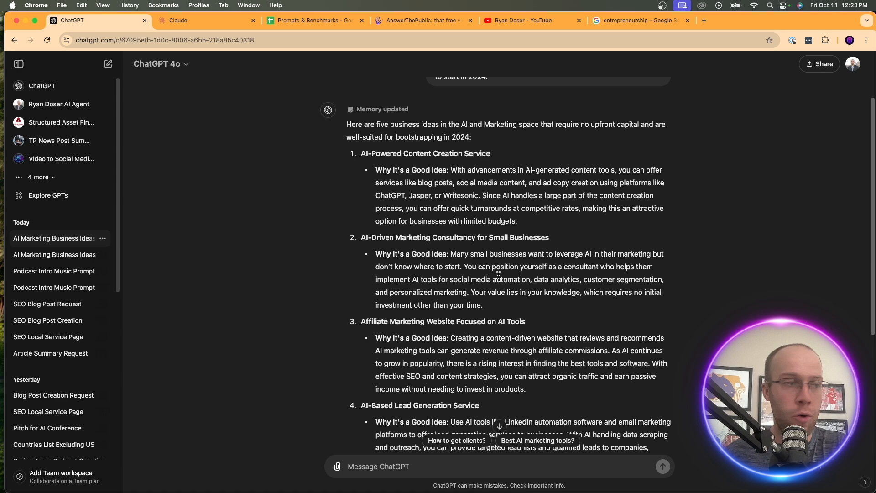
scroll(down, 3)
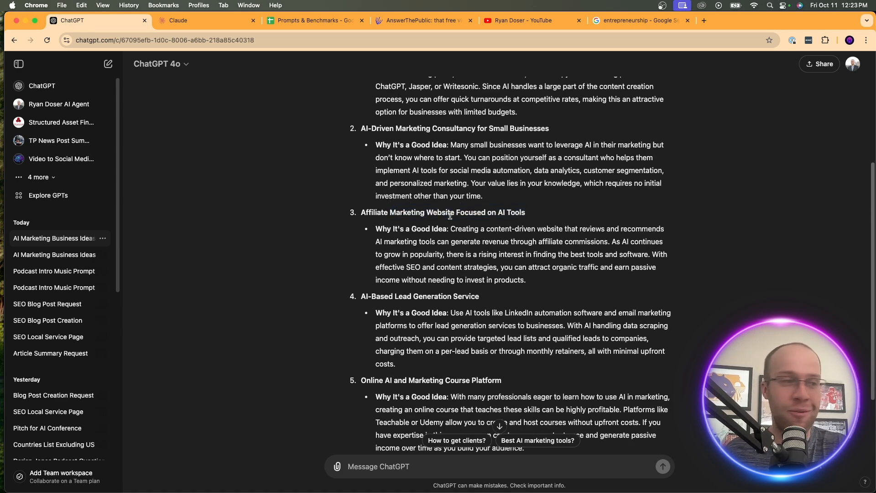
scroll(down, 3)
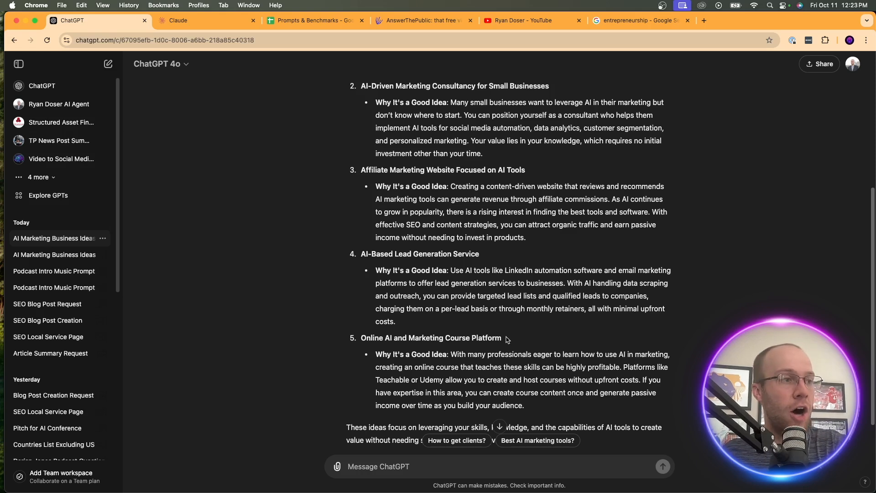
drag(386, 338, 501, 338)
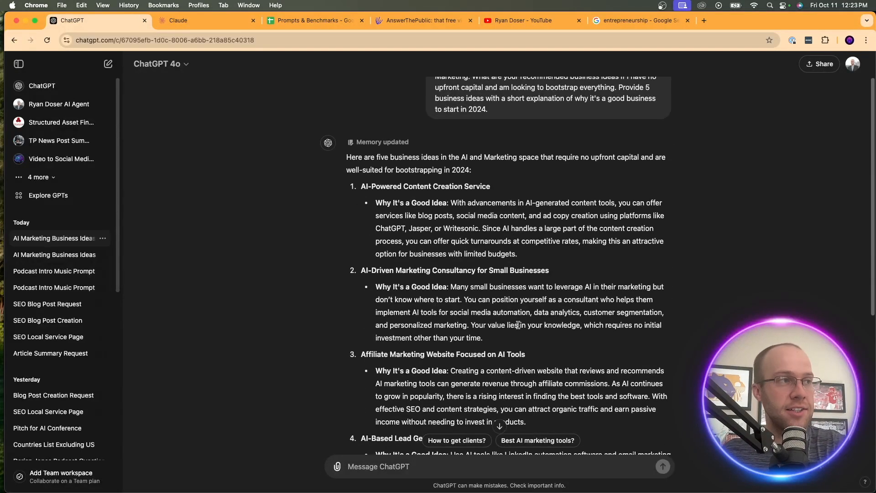
scroll(down, 3)
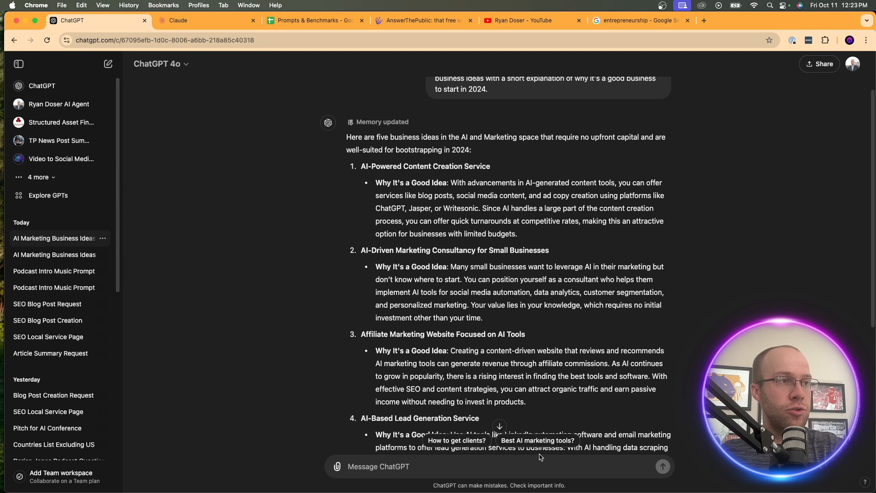
Reply 'I like idea 2.' asking for a business plan and any next steps
text(I like)
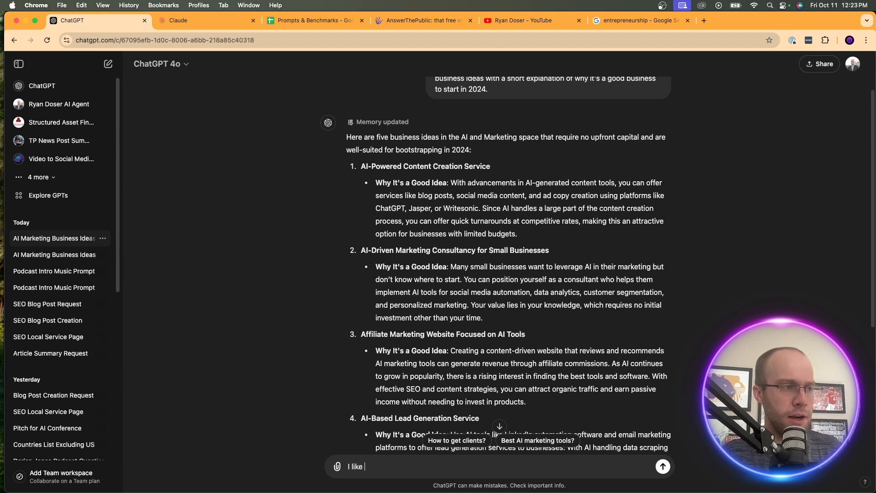
text(idea 2. Now provide a b)
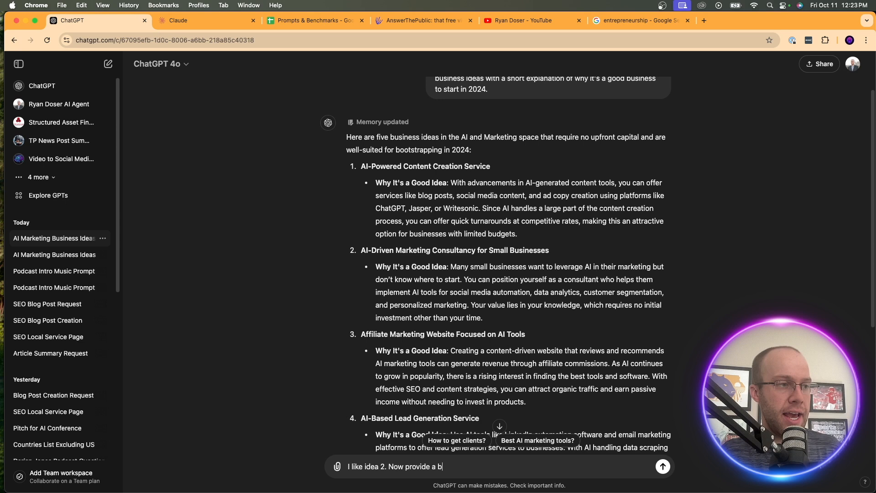
text(usiness plan)
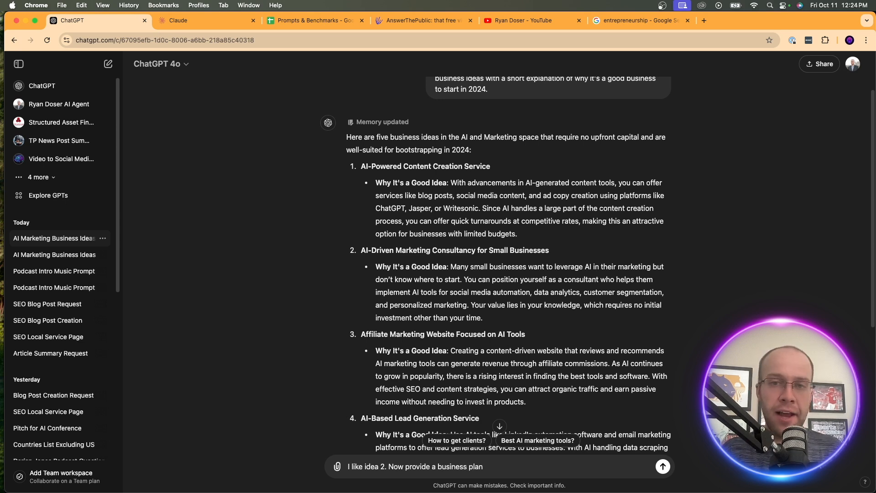
text(and any)
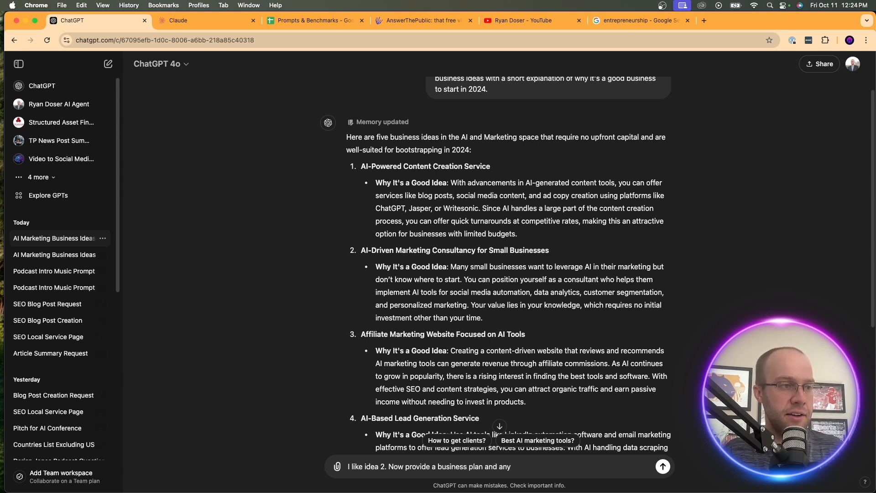
text(nex)
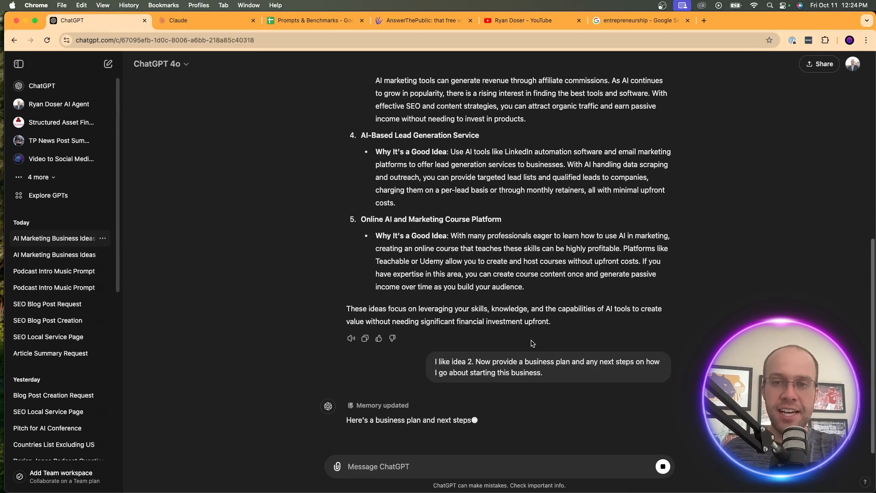
Scroll down the consultancy business plan through its six next steps and summary
scroll(down, 3)
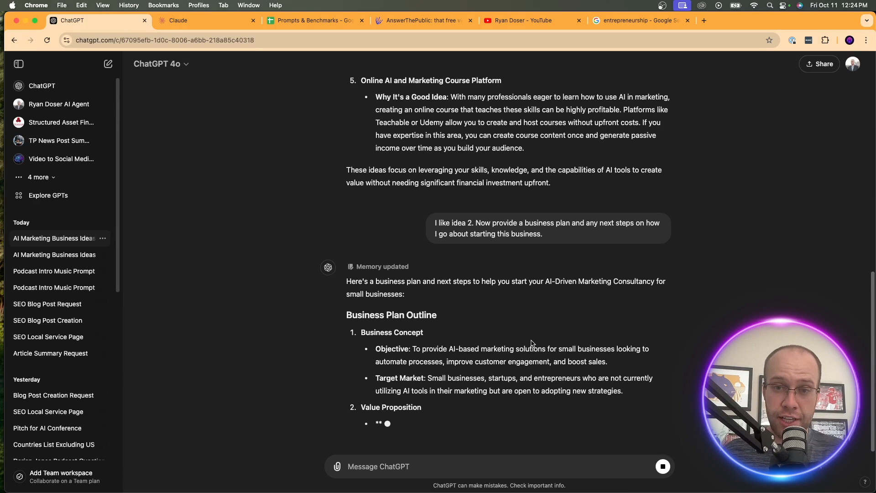
scroll(down, 3)
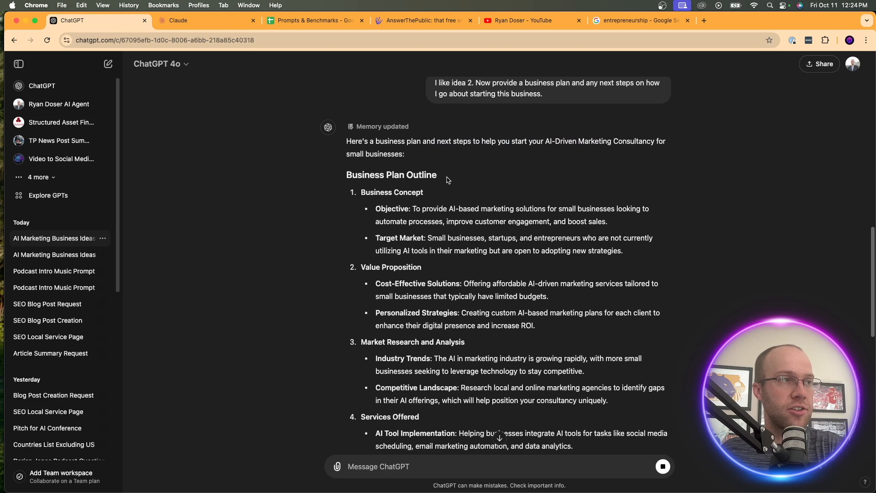
scroll(down, 3)
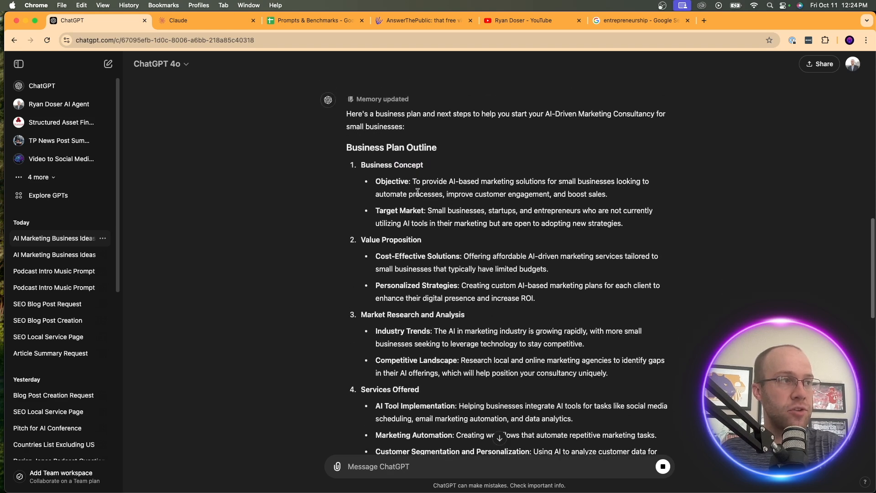
scroll(down, 3)
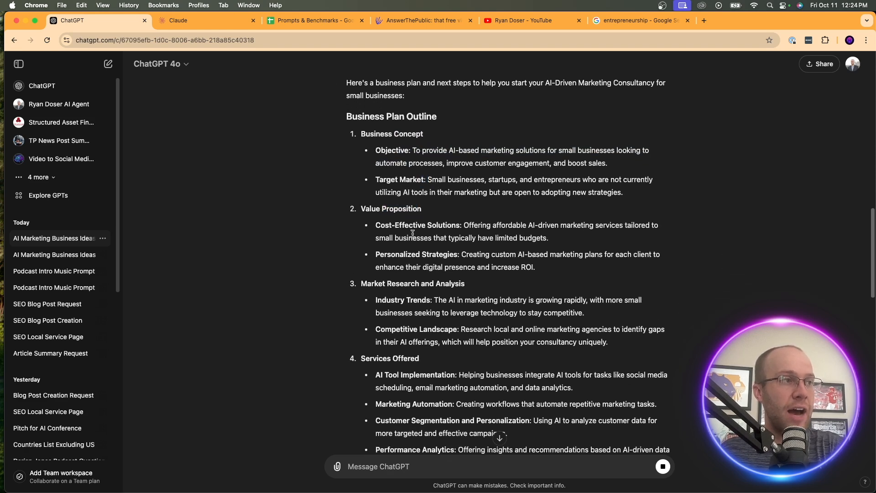
scroll(down, 3)
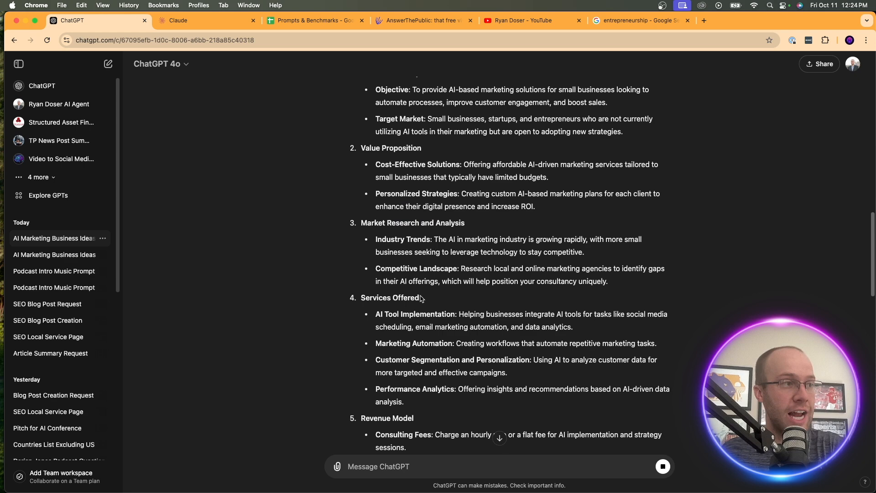
scroll(down, 3)
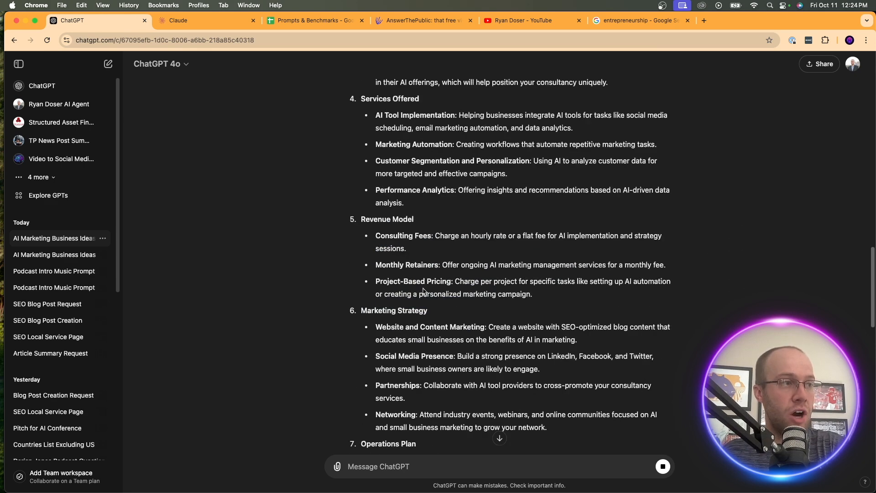
scroll(down, 3)
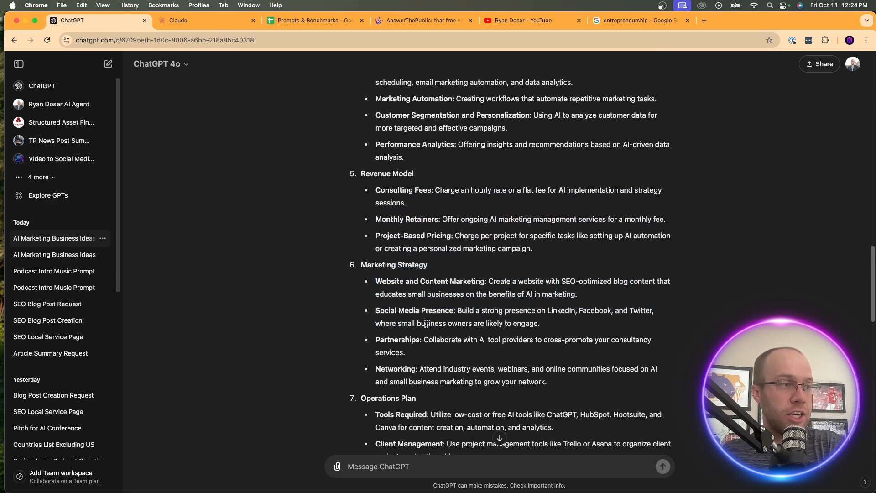
scroll(down, 3)
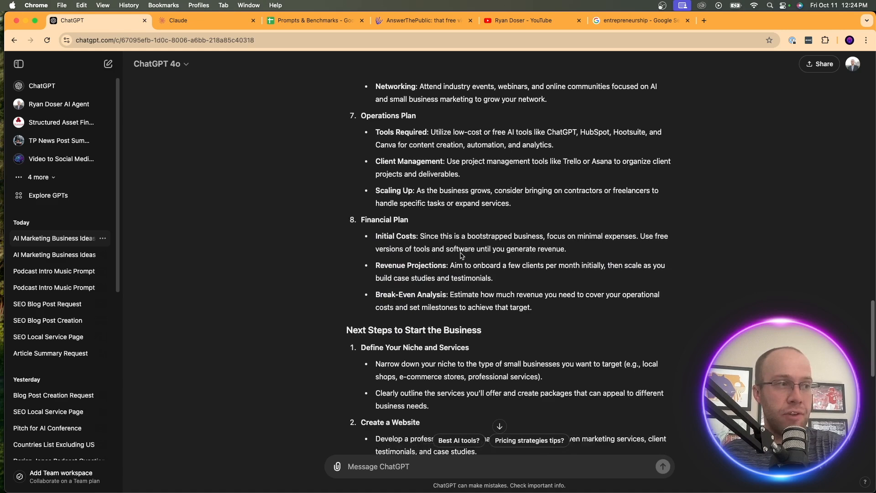
scroll(down, 3)
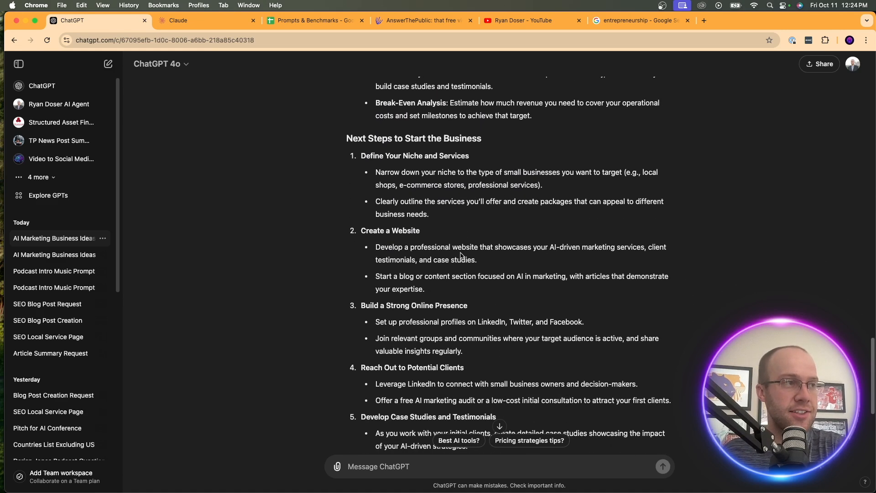
scroll(down, 3)
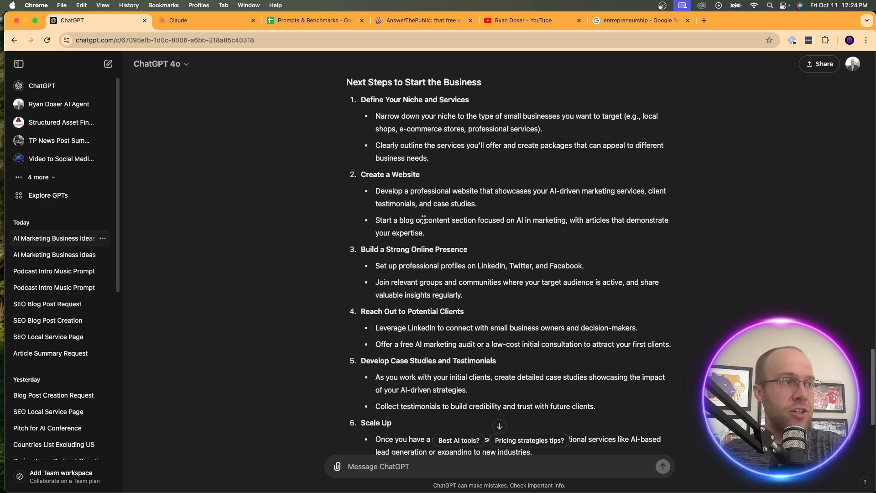
scroll(down, 3)
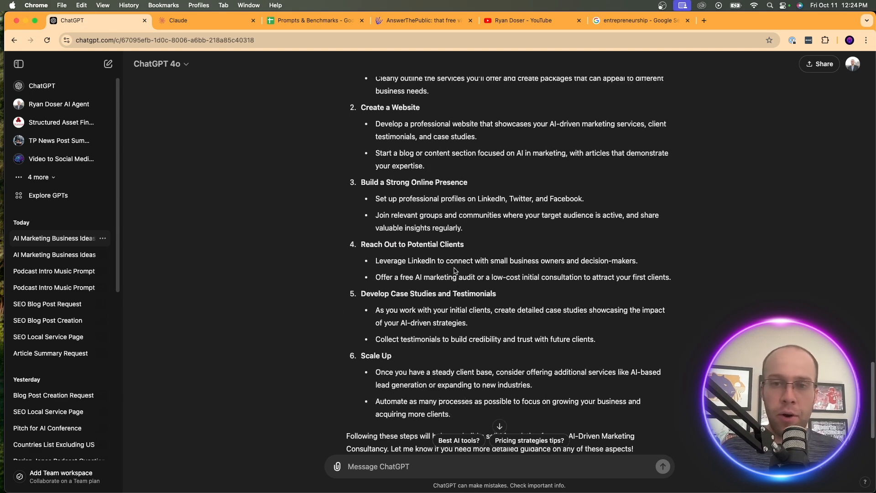
scroll(down, 3)
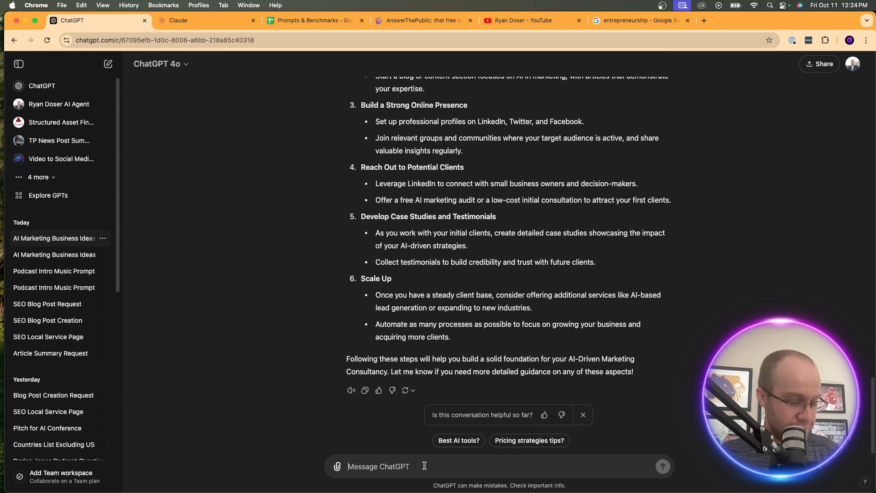
Draft 'Great. Now provide 5 idea...', then discard it for a new empty chat
text(Great.)
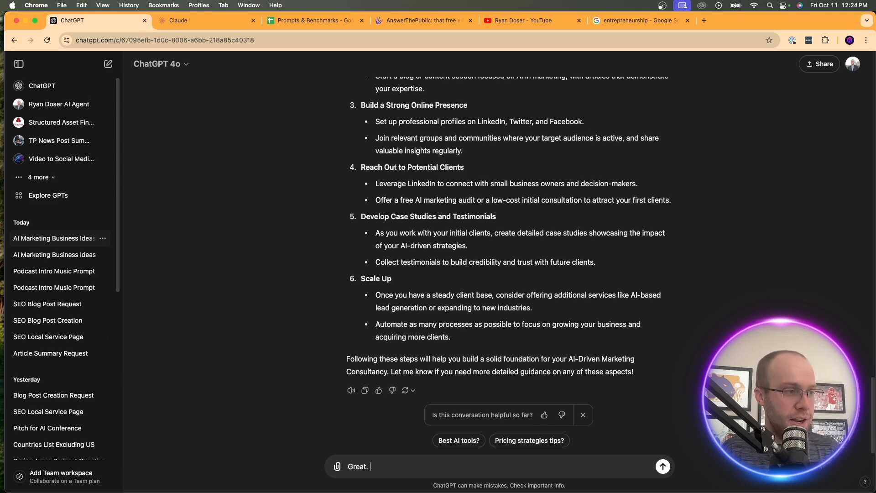
text(Now provide 5 idea)
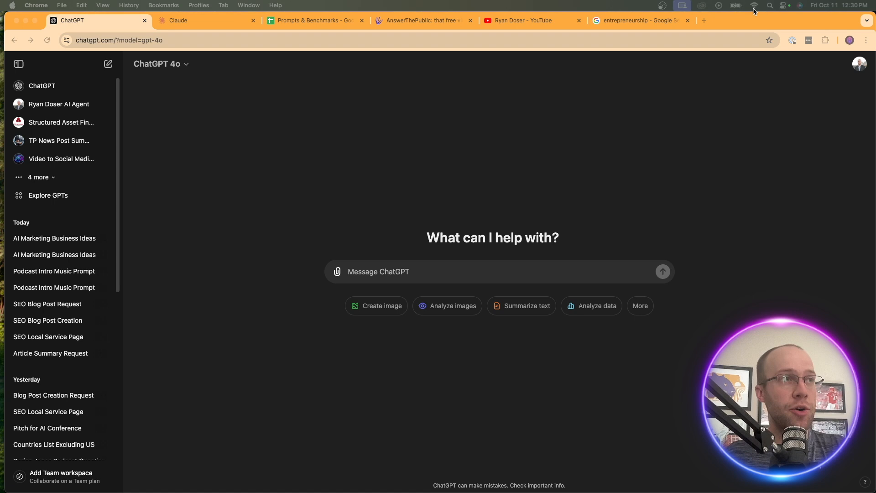
Browse the YouTube channel's video list, then return to the new ChatGPT chat
click(525, 20)
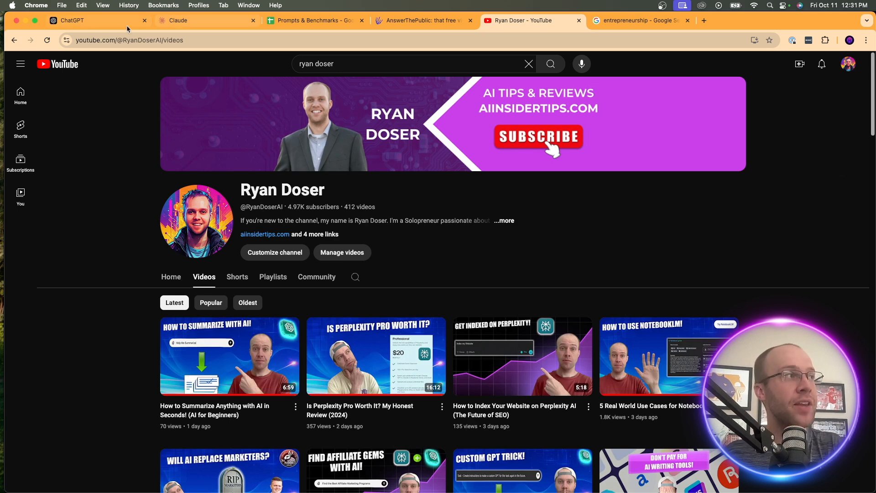
click(98, 21)
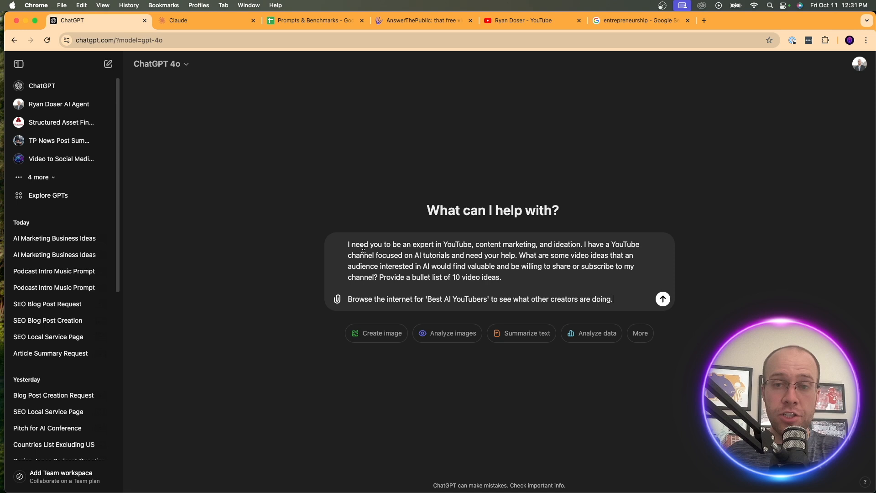
drag(347, 244, 386, 256)
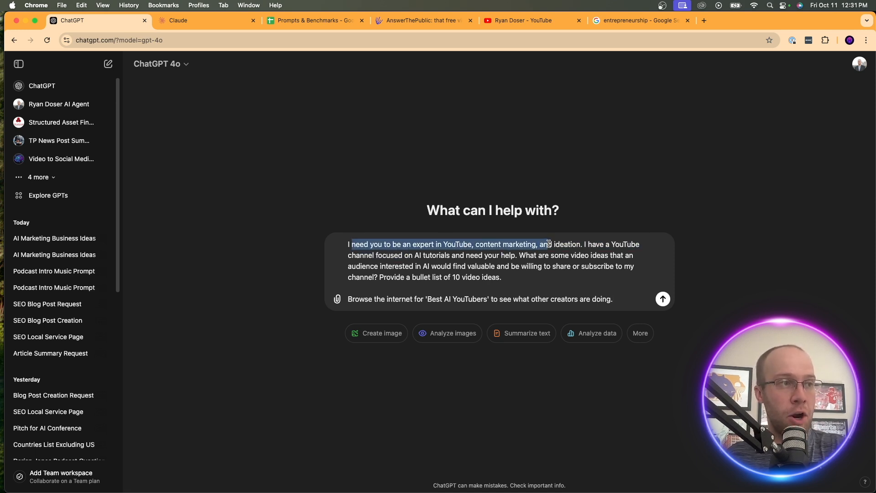
click(451, 255)
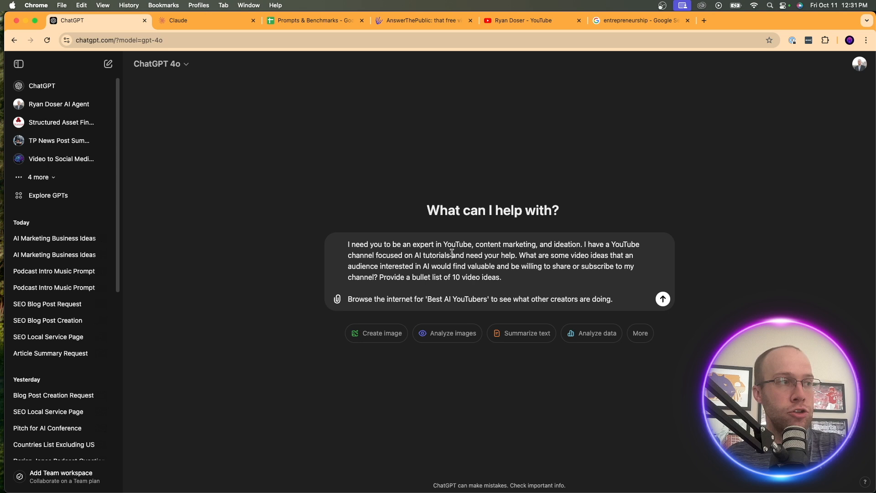
drag(383, 255, 513, 256)
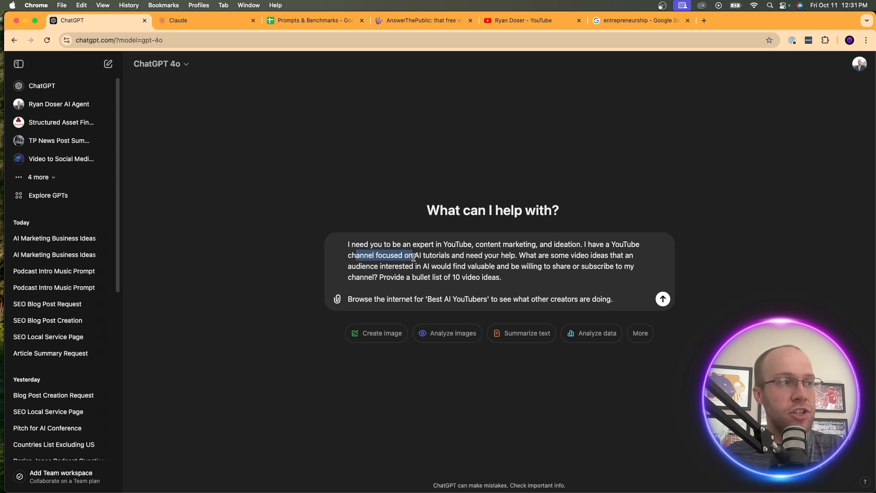
drag(401, 255, 451, 256)
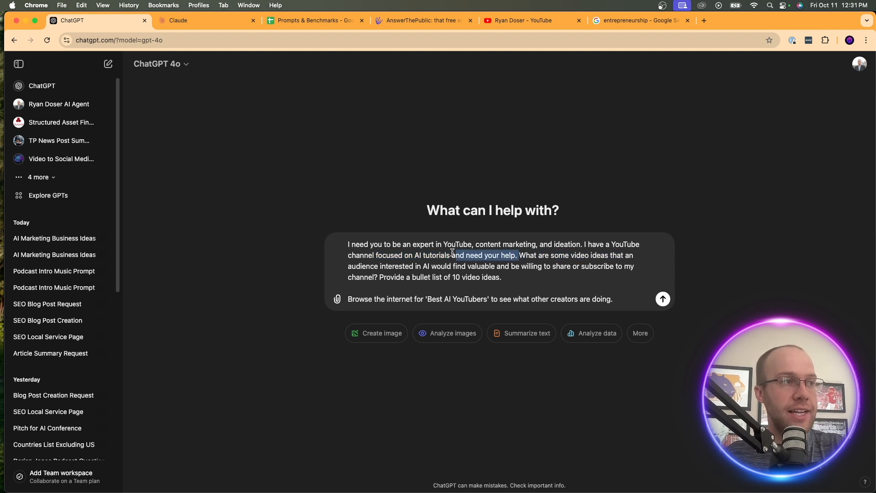
drag(455, 254, 502, 266)
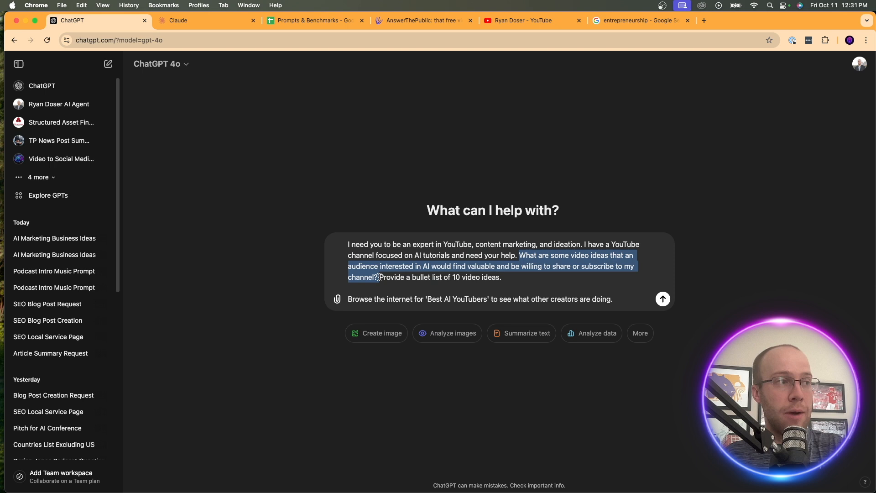
click(524, 281)
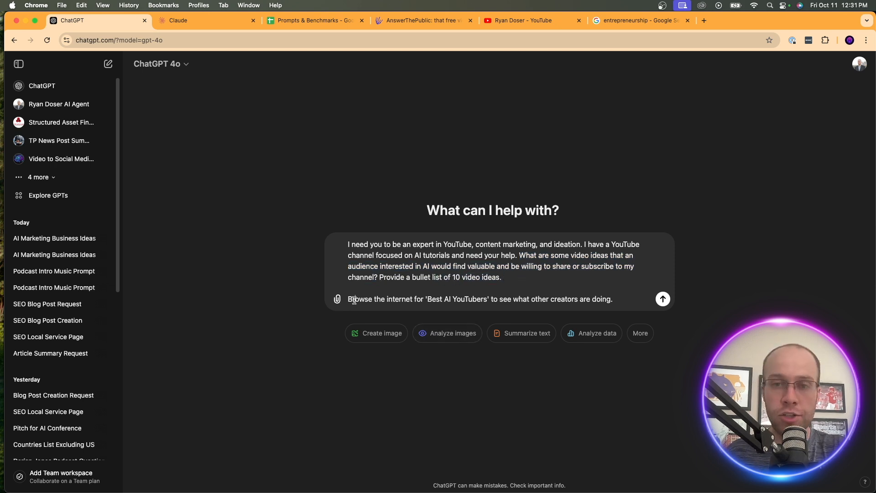
drag(349, 299, 431, 298)
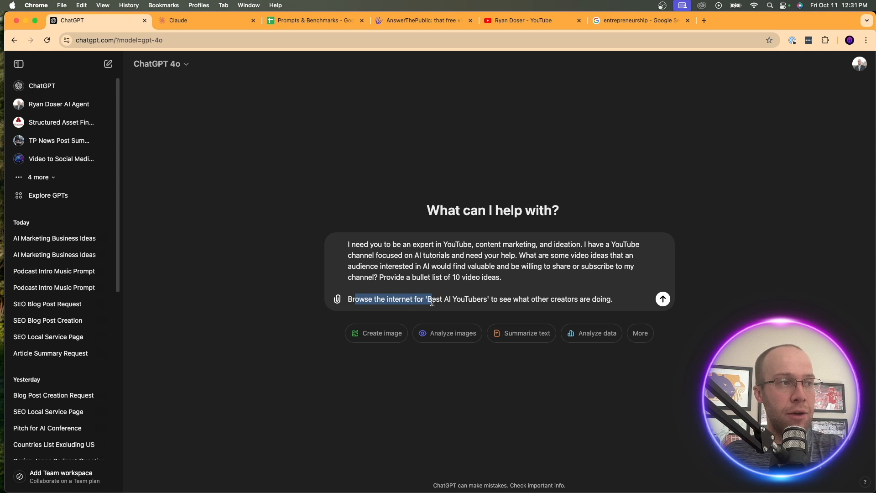
drag(430, 299, 501, 299)
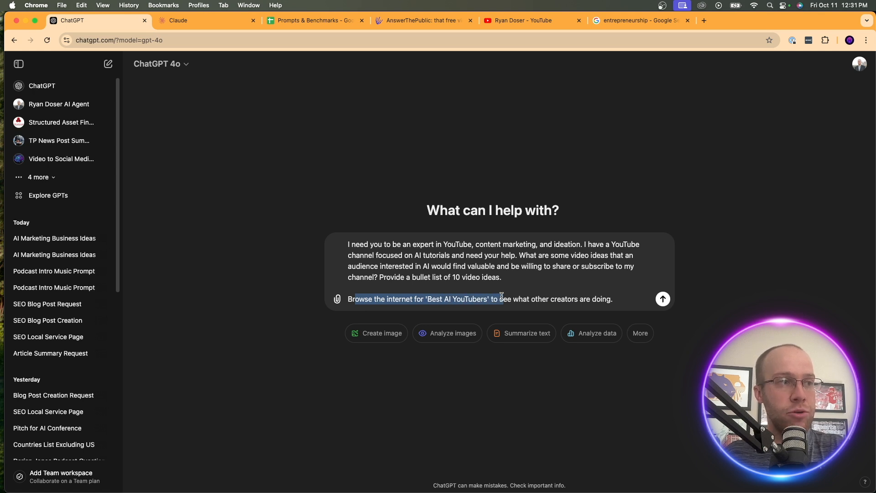
click(663, 299)
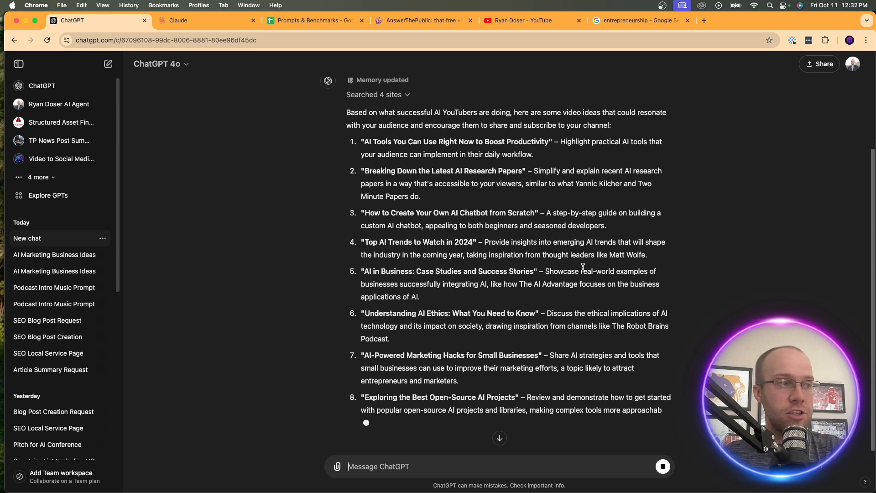
Scroll through the 10 AI video ideas down to AI Coding Challenges
scroll(down, 3)
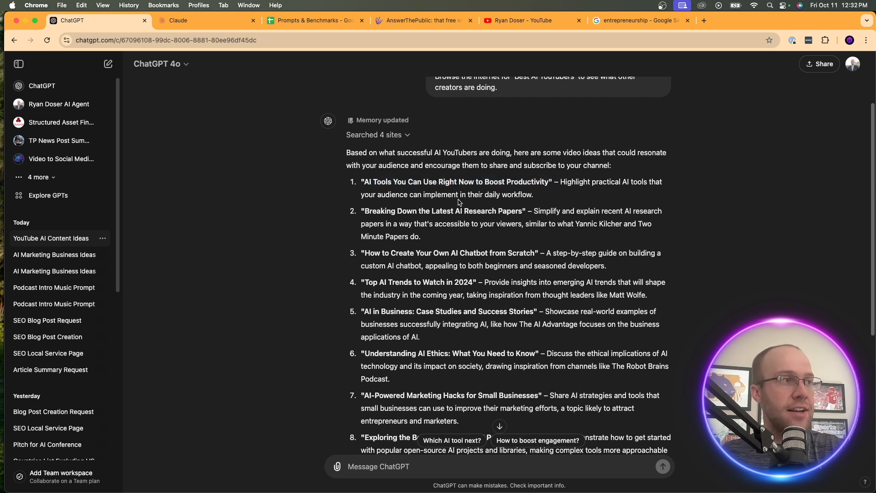
drag(429, 211, 538, 211)
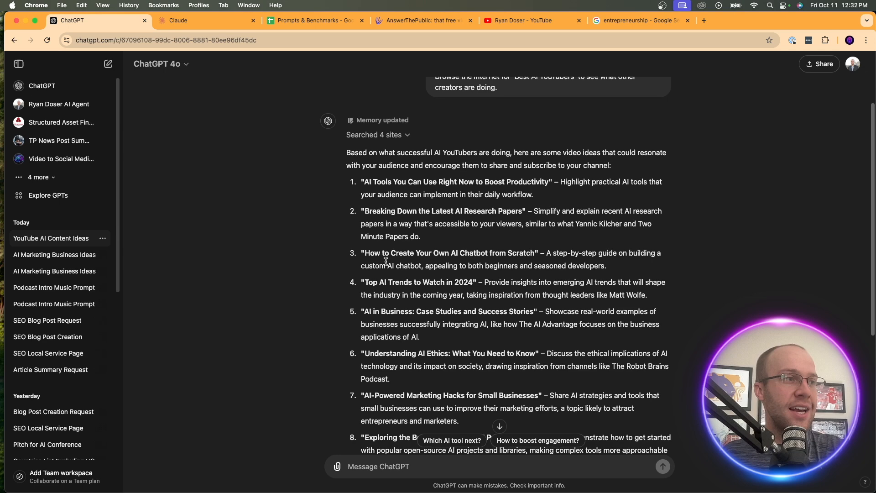
scroll(down, 3)
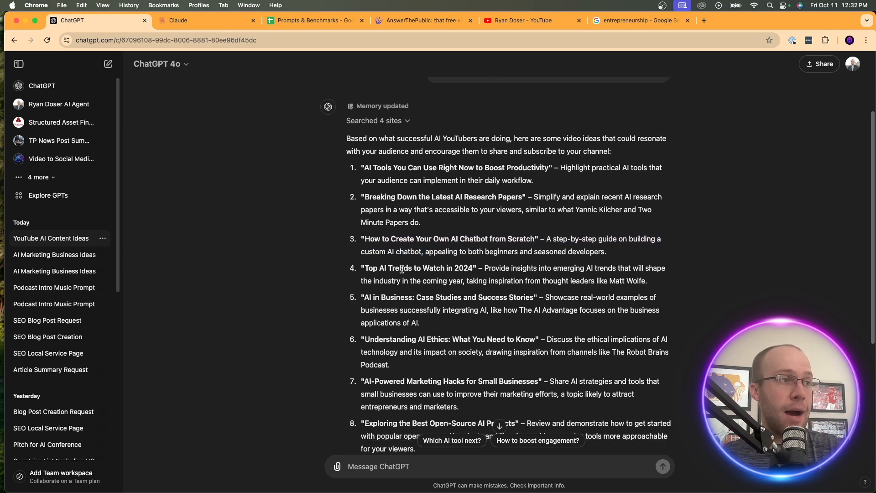
scroll(down, 3)
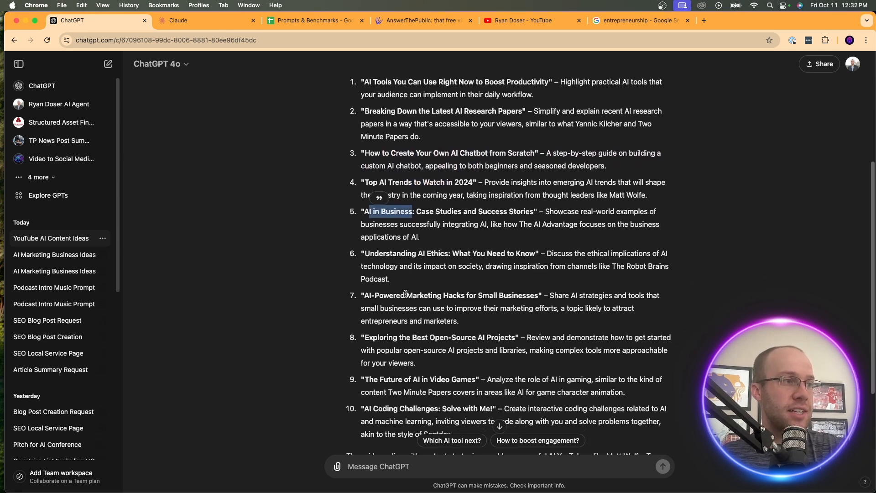
scroll(down, 3)
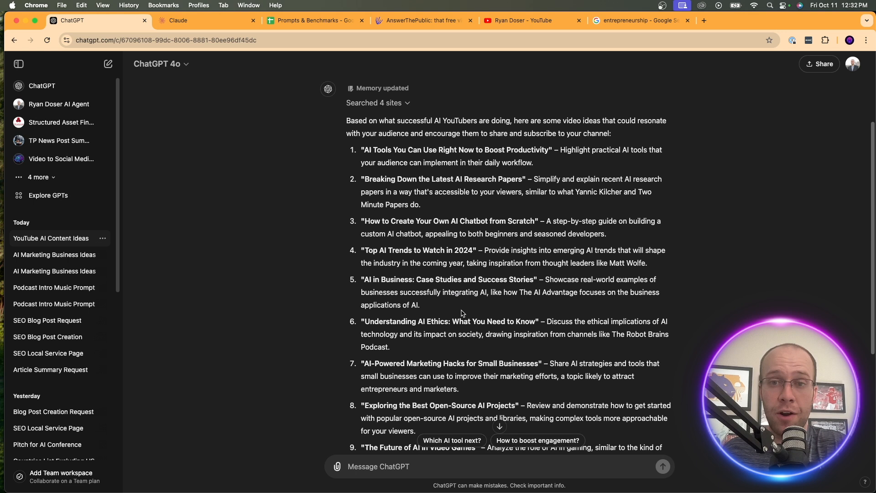
mouse_move(431, 185)
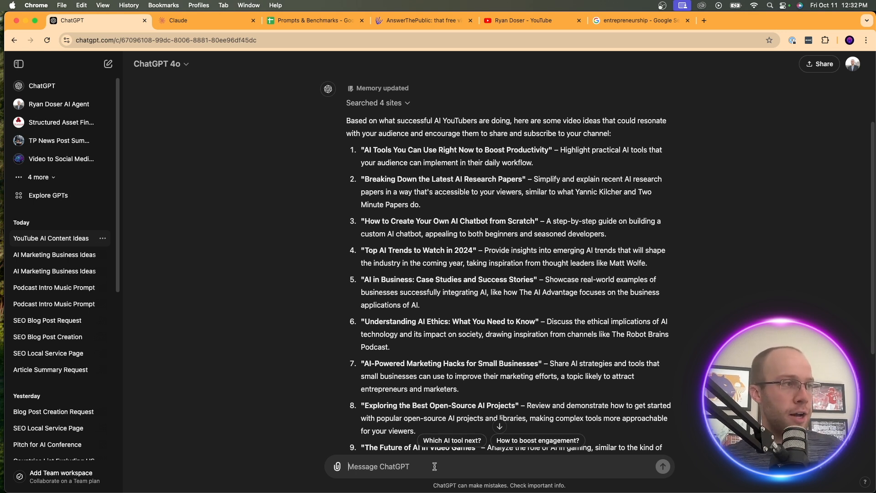
text(I like idea 1.)
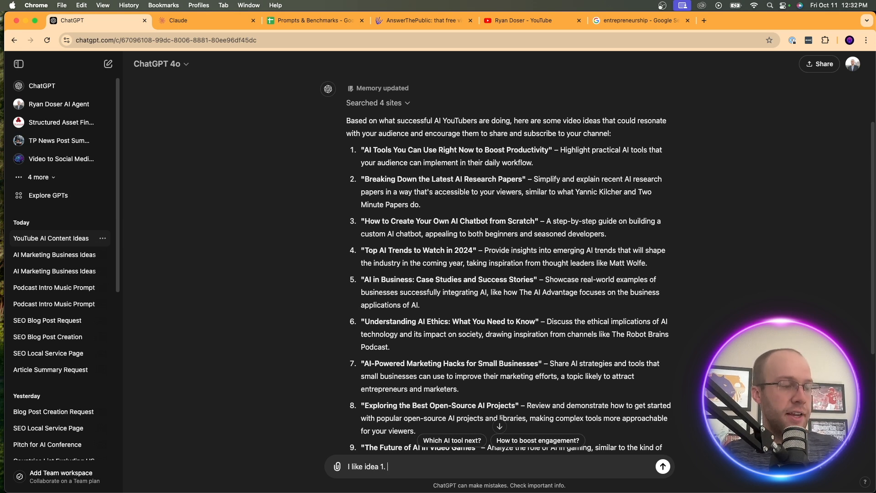
text(Now helpm)
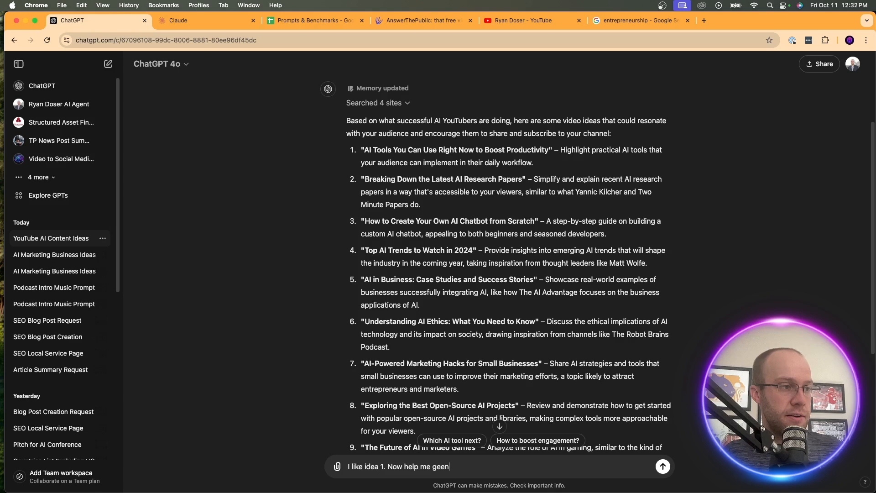
text(generate an S)
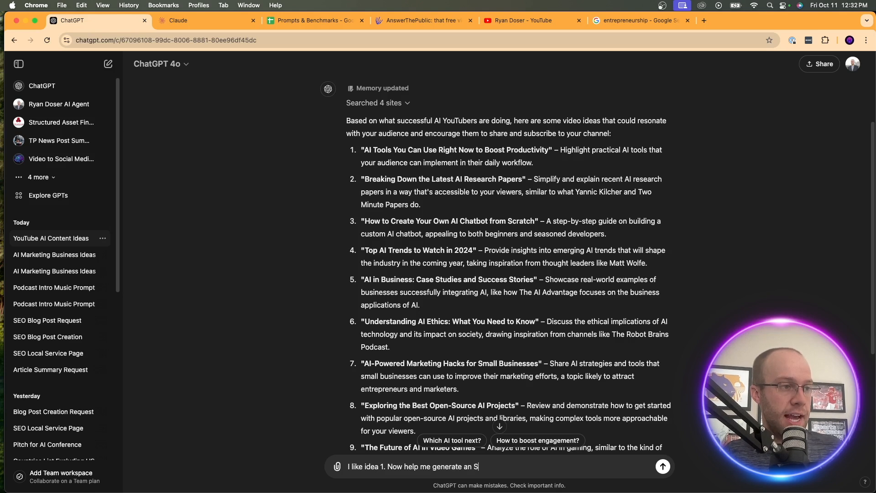
text(EO-optimit)
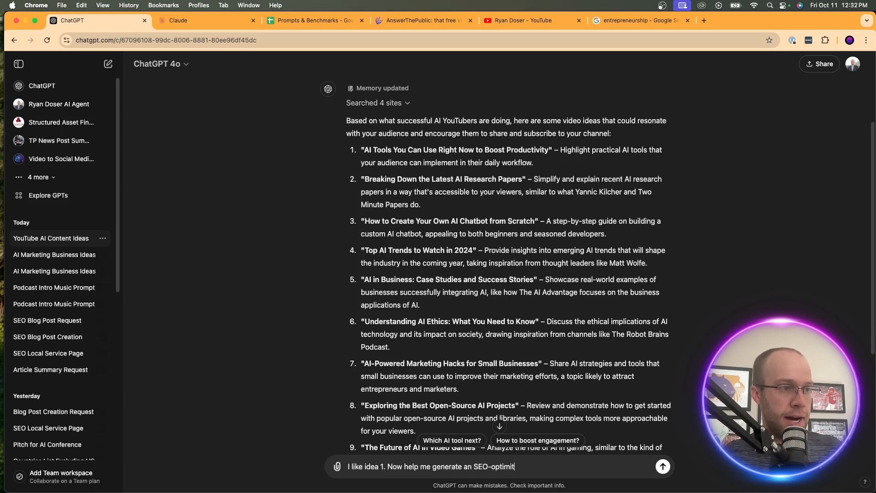
text(zed title, description, tags, hastags, and antyhing)
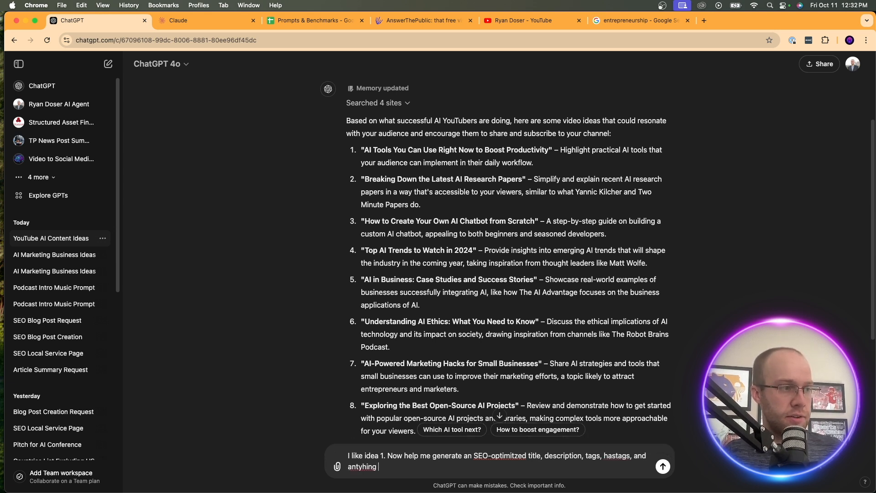
text(else that would be)
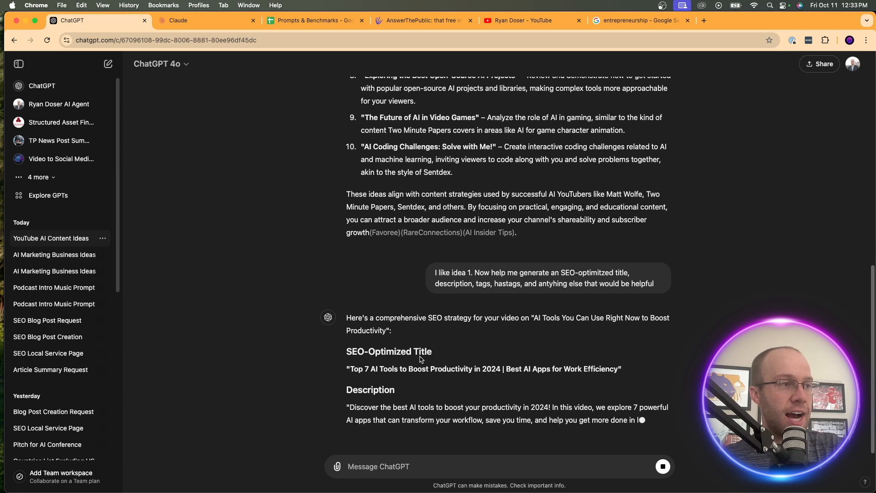
scroll(down, 3)
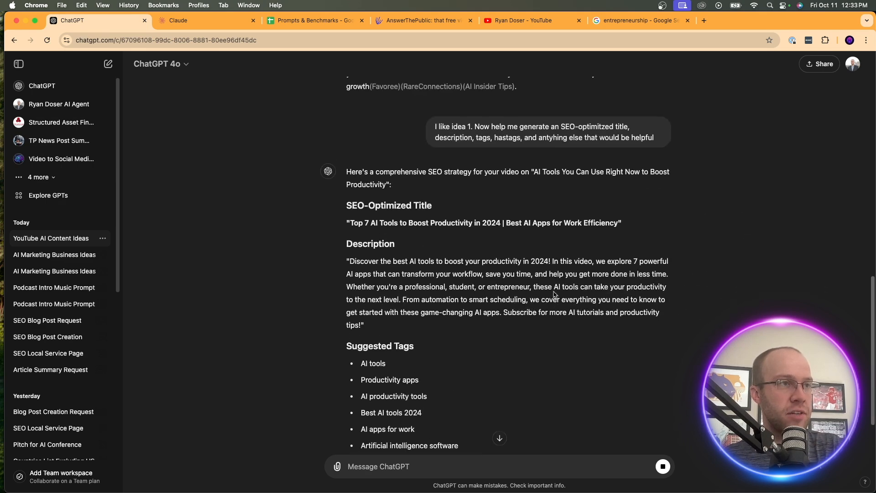
scroll(down, 3)
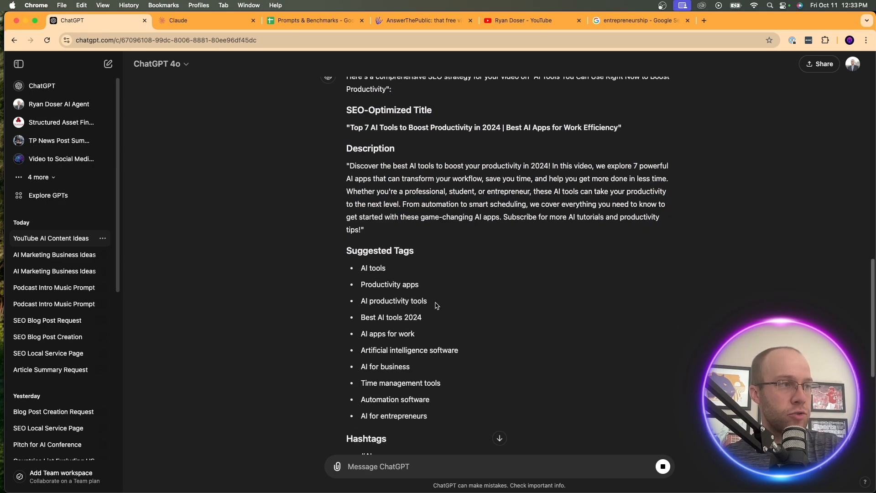
scroll(down, 3)
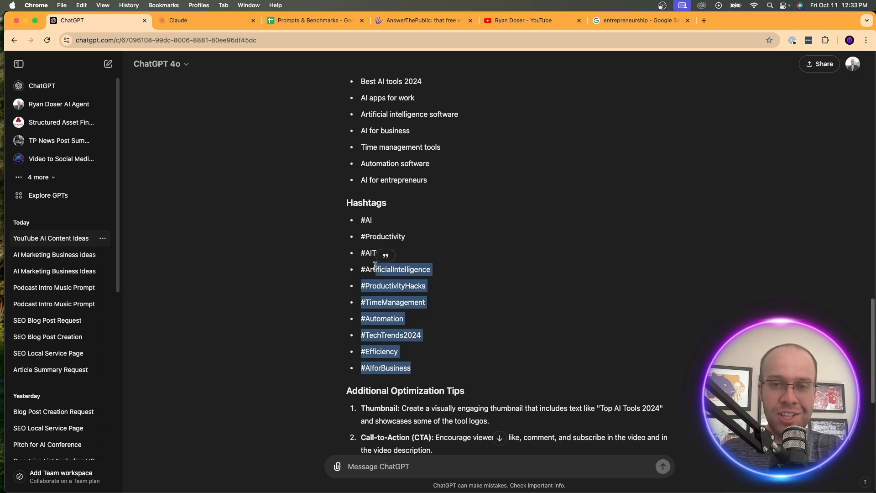
scroll(down, 3)
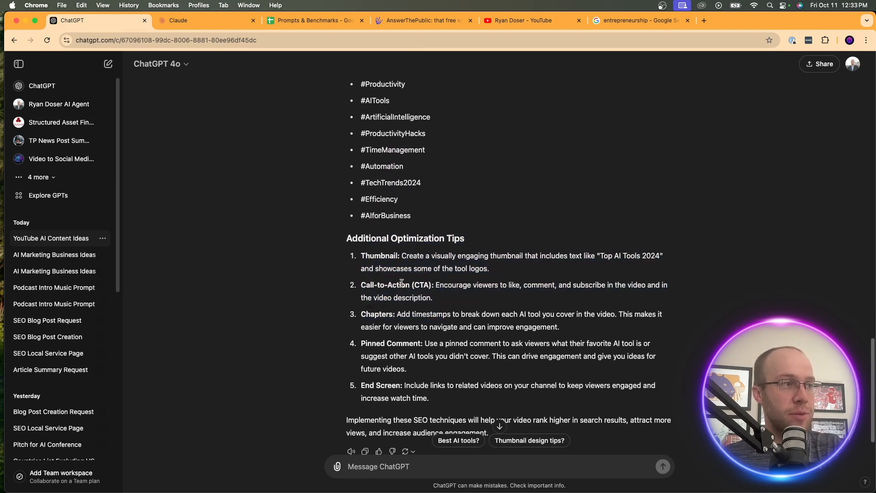
scroll(down, 3)
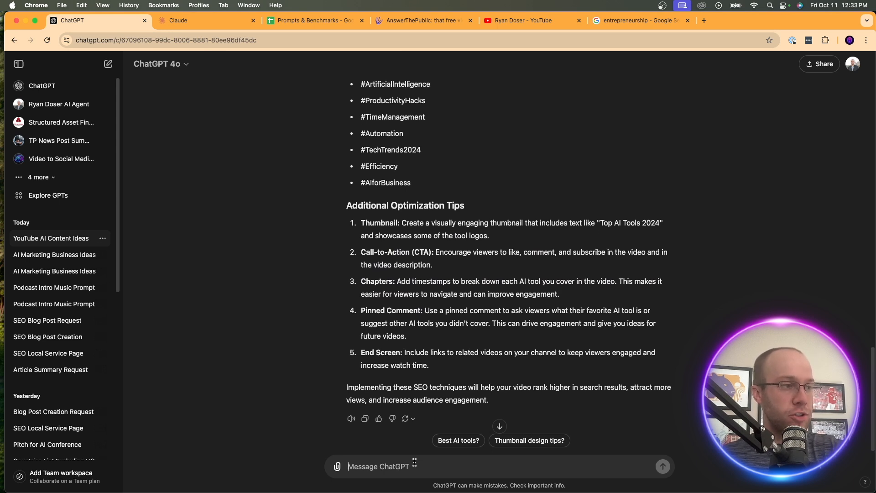
Send 'Help me with the hook at the beginning of my video to increase retention'
text(Help me with the hook a)
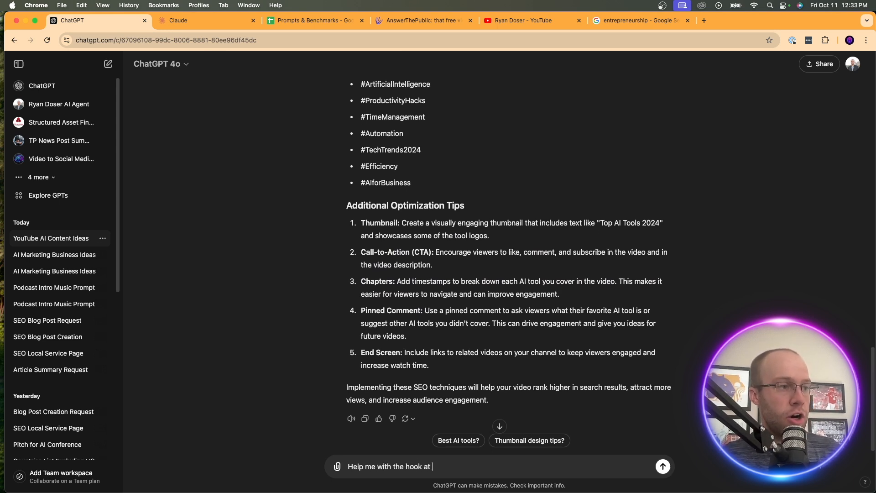
text(the beginning of my video)
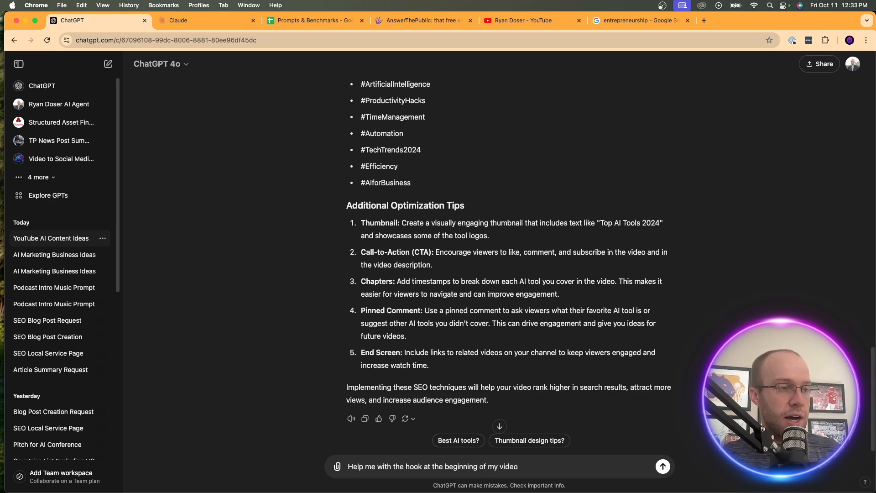
text(to increase re)
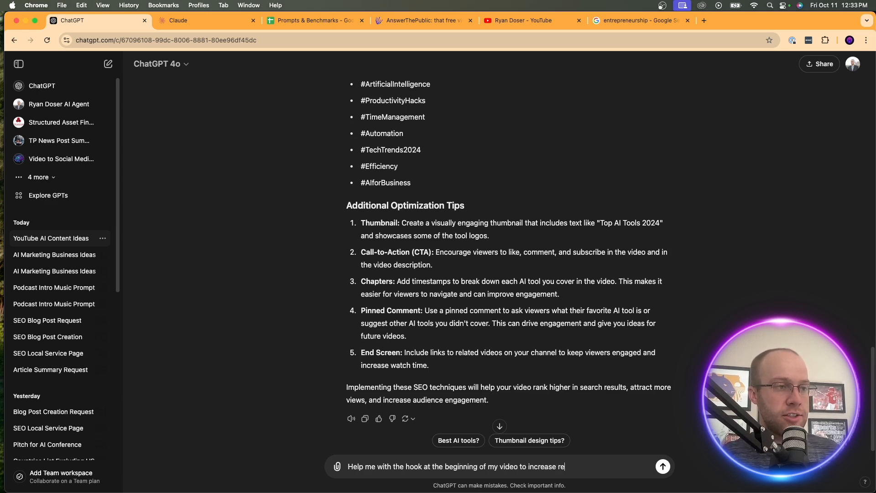
click(663, 466)
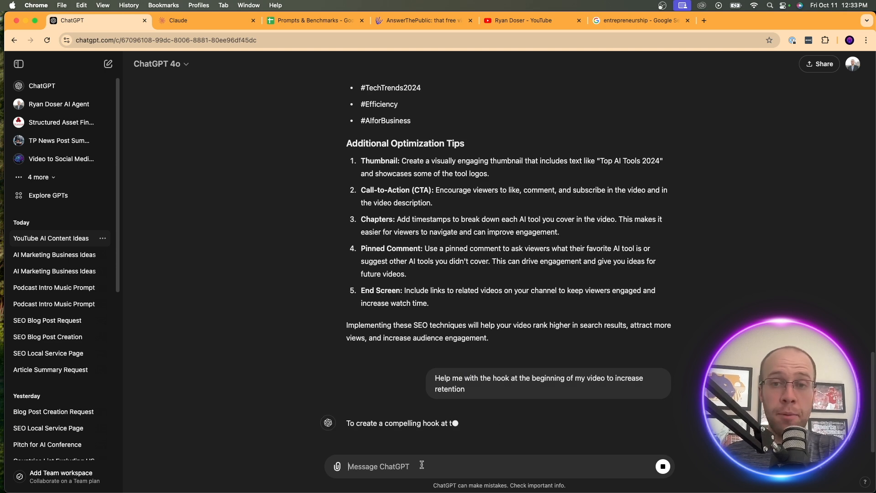
Read the suggested hook script and its four elements, highlighting one sentence
scroll(down, 3)
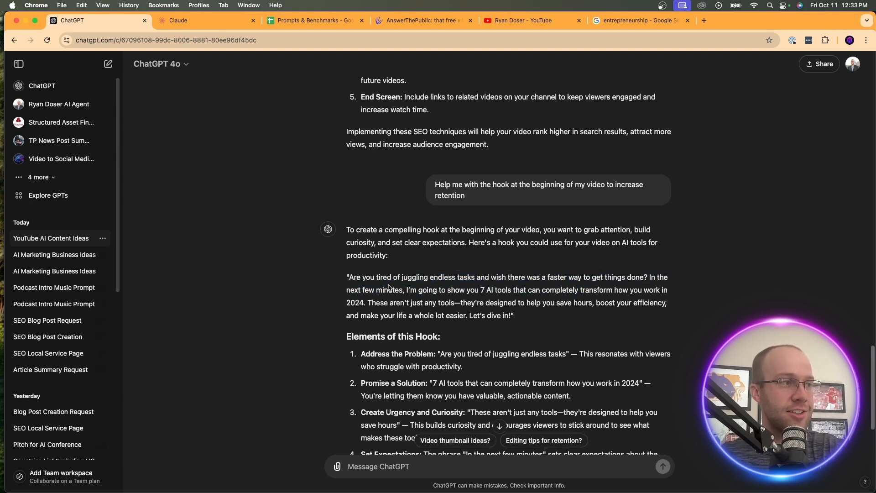
drag(429, 290, 645, 290)
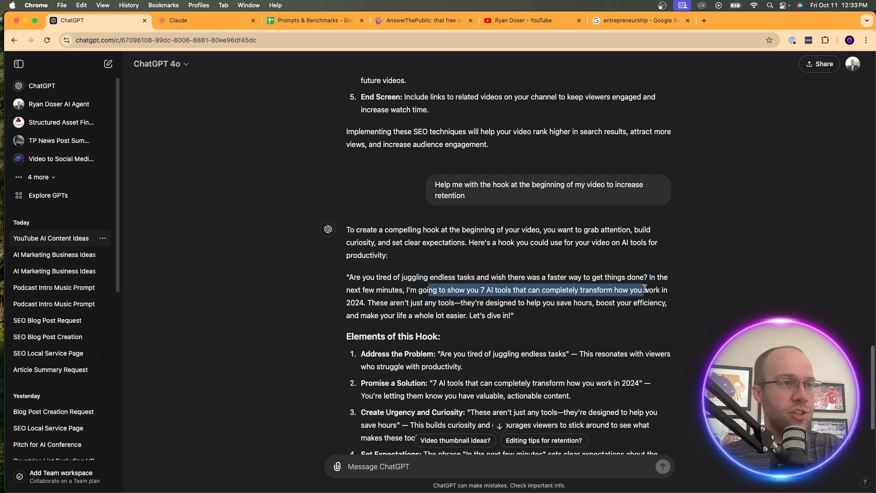
scroll(down, 3)
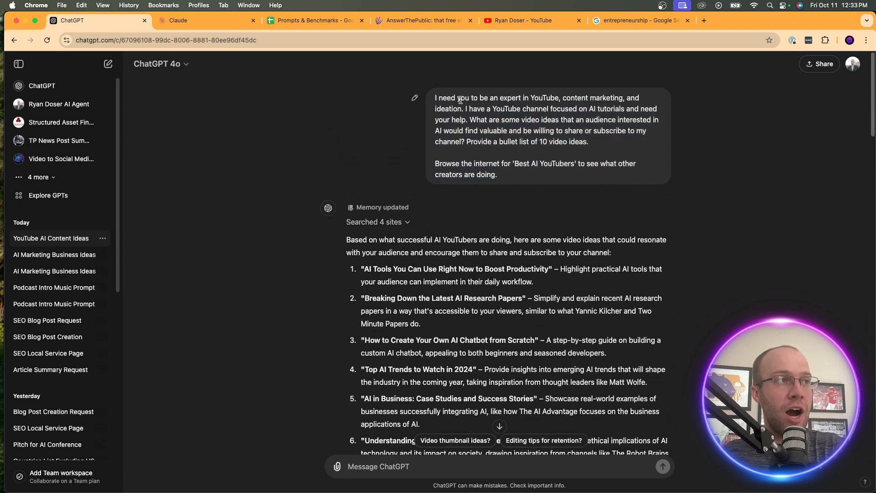
scroll(down, 3)
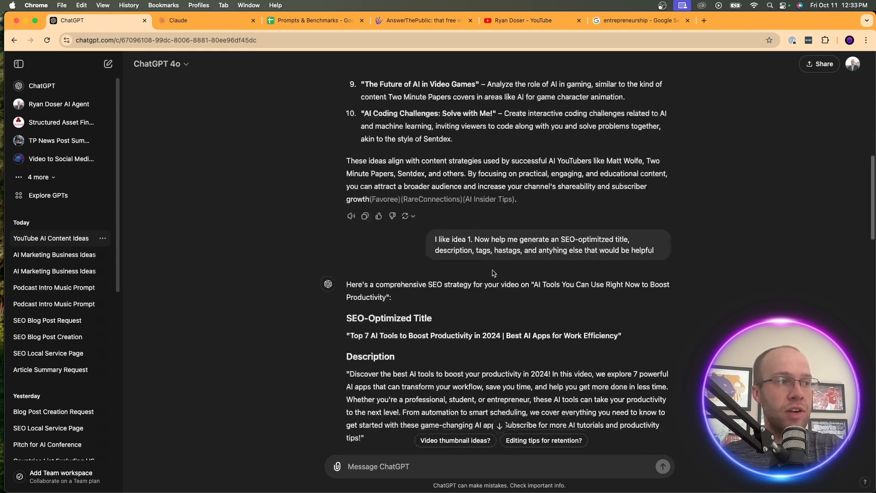
scroll(down, 3)
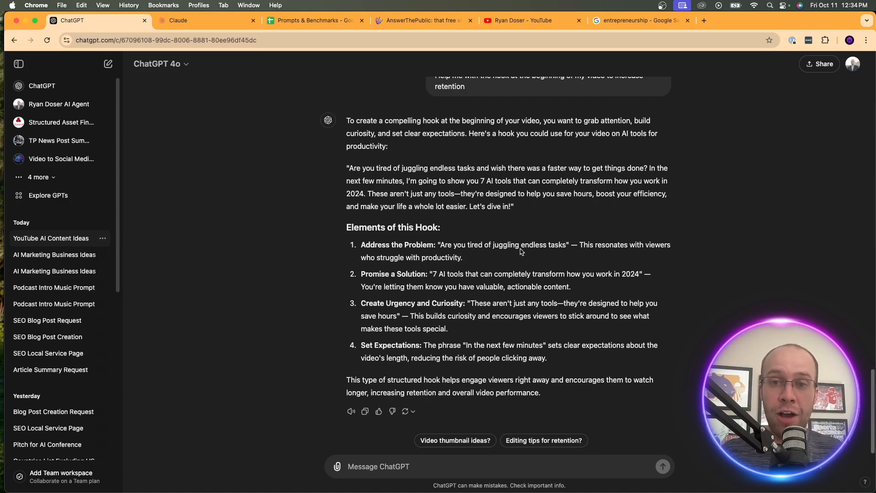
mouse_move(600, 264)
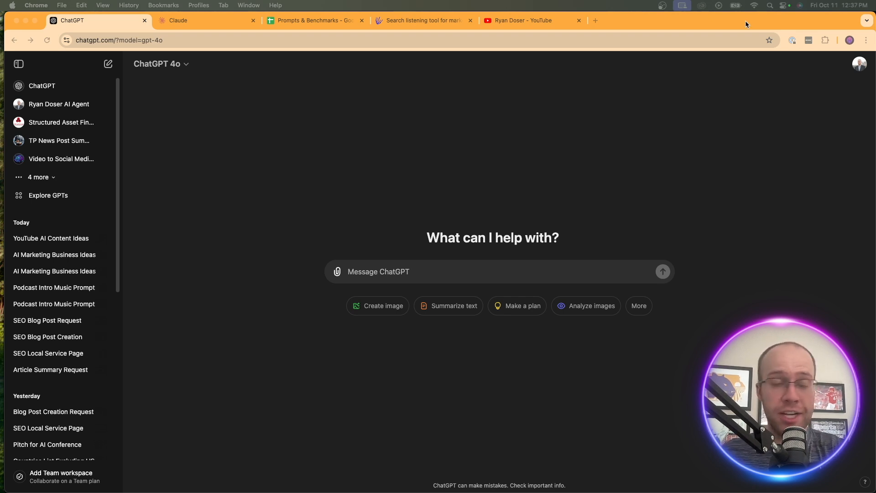
Sign in to AnswerThePublic using a Google account
click(422, 20)
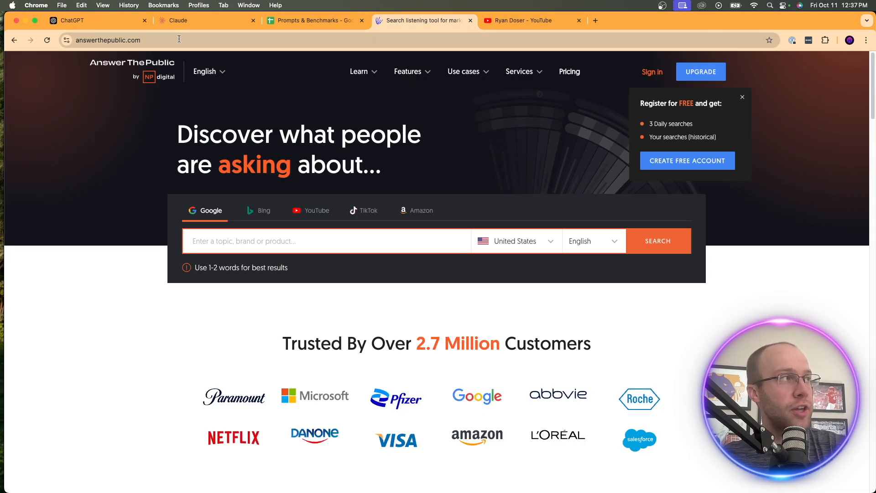
click(139, 39)
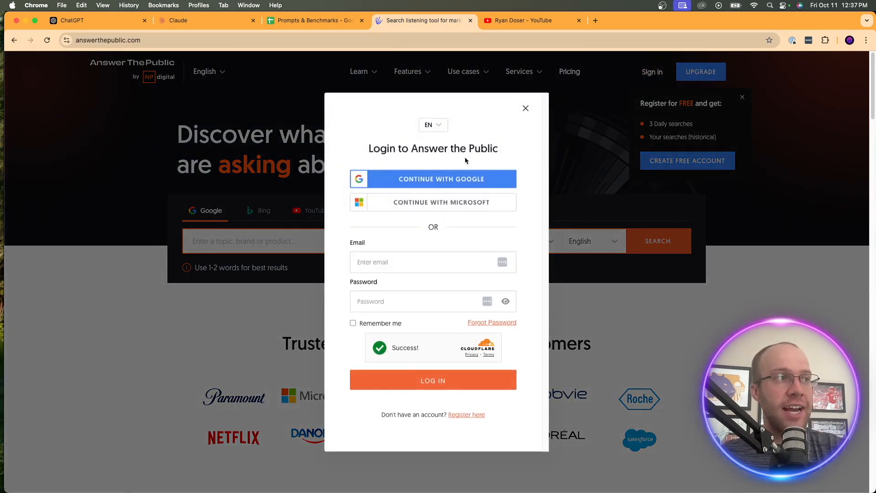
click(441, 179)
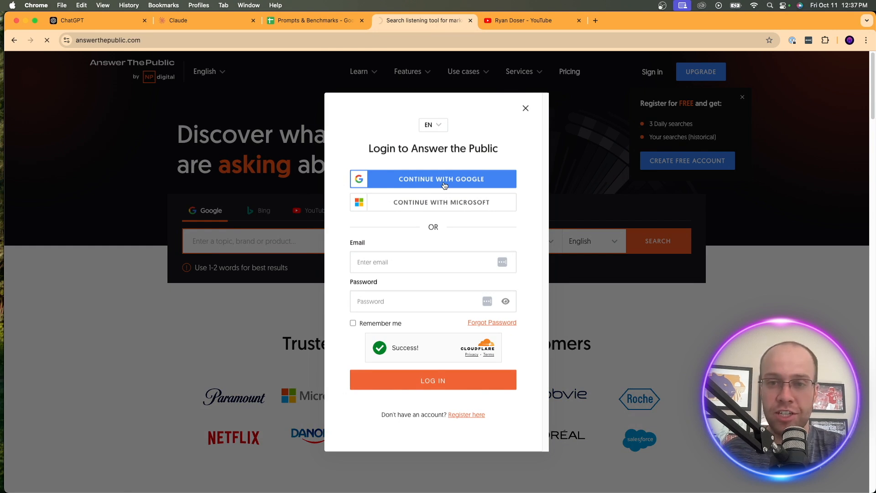
click(441, 179)
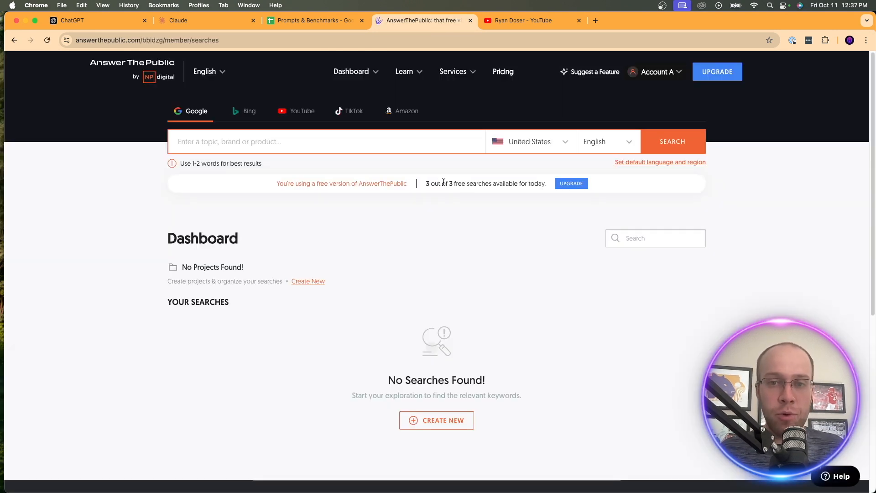
Choose Google as the AnswerThePublic search source and enter 'ChatGPT' as the topic
click(327, 141)
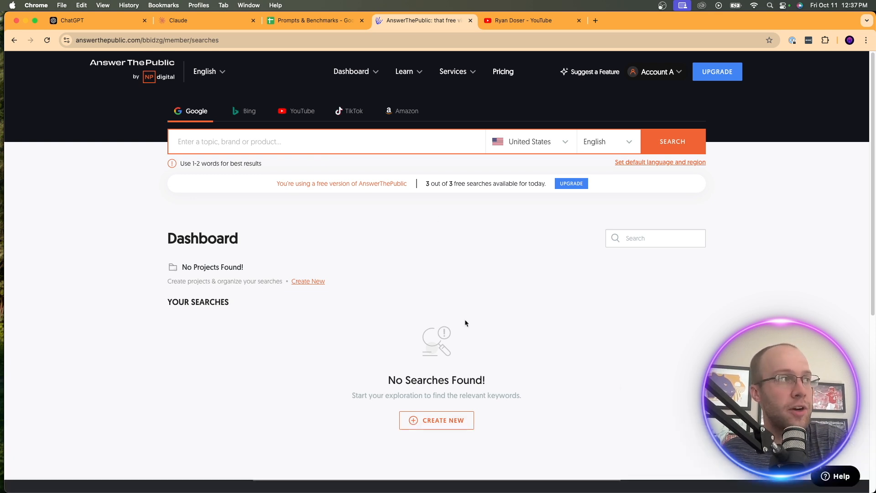
click(353, 110)
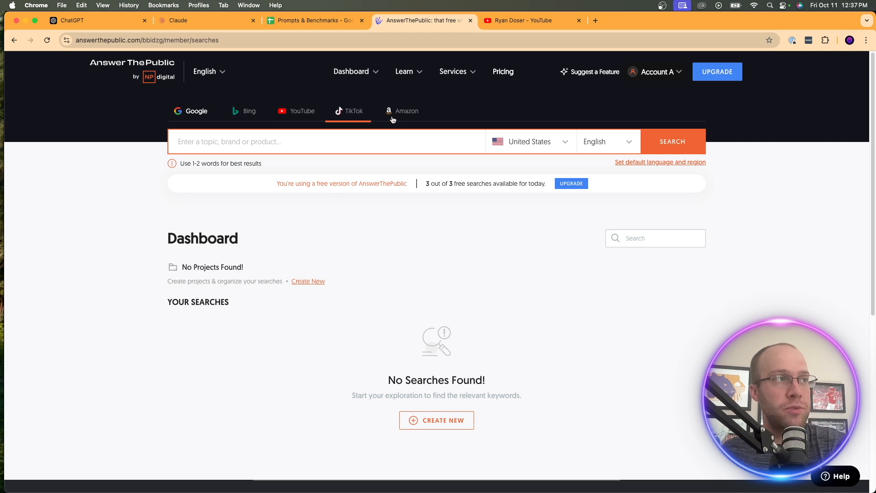
click(197, 111)
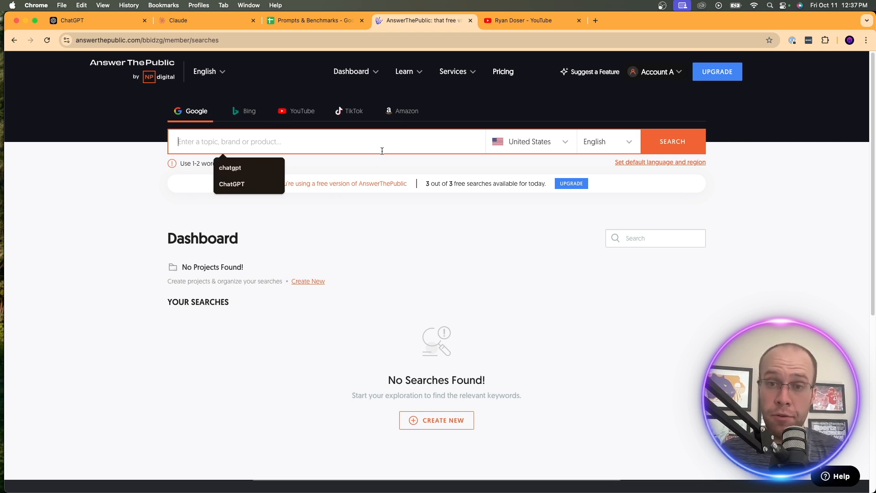
mouse_move(285, 131)
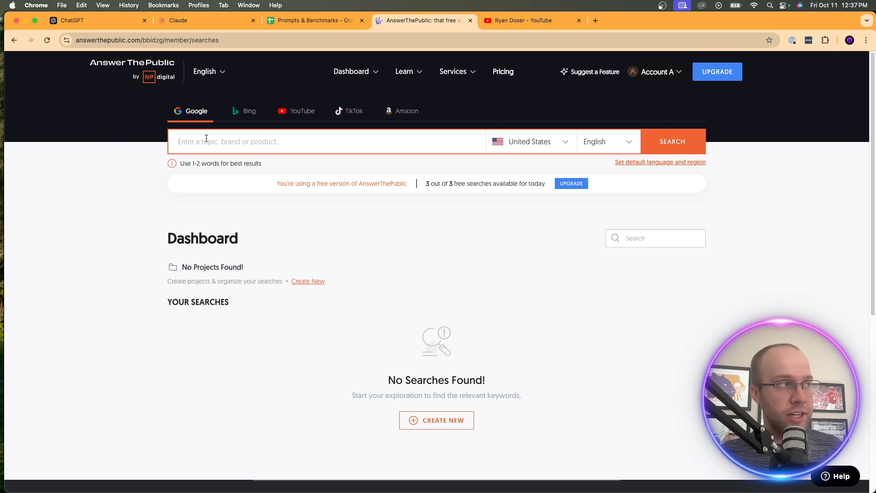
text(ChatGPT)
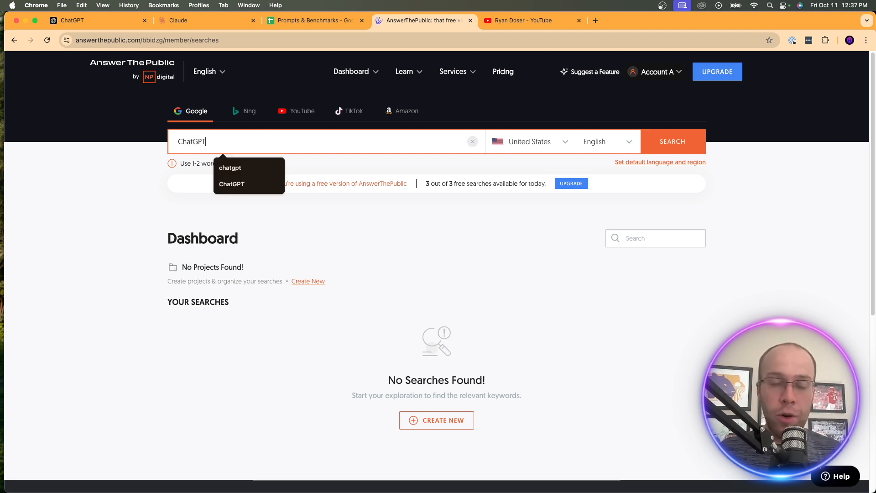
Run the ChatGPT search and view the report: 3,898 results, 24,900,000 search volume
click(672, 142)
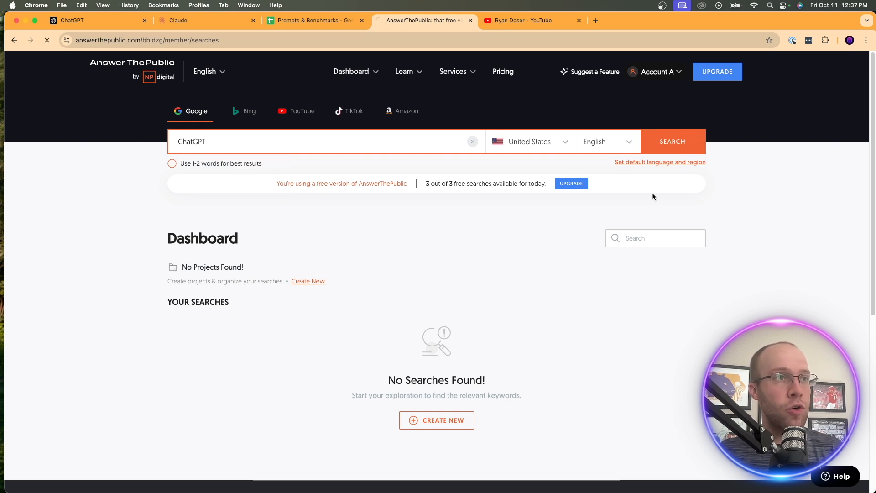
click(672, 141)
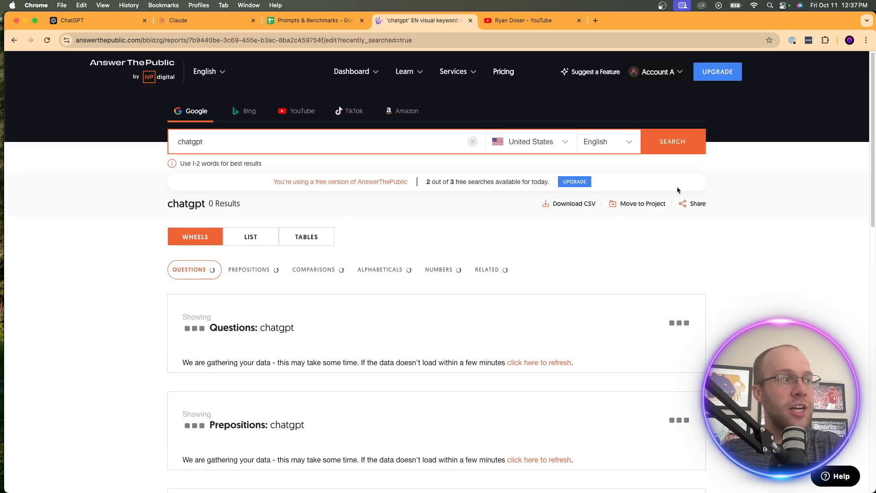
scroll(down, 3)
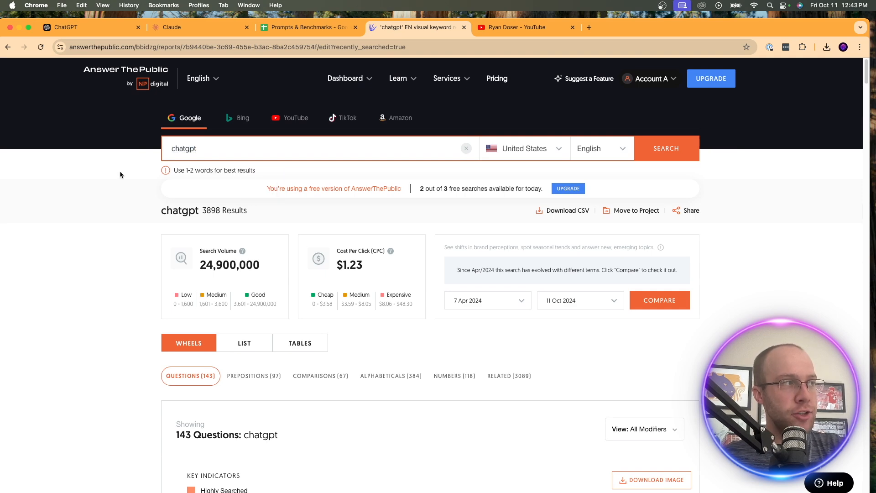
scroll(down, 3)
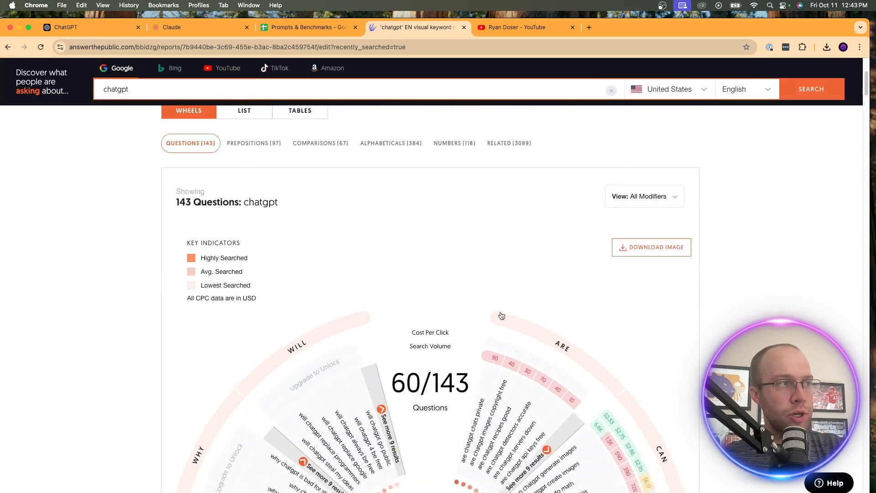
scroll(down, 3)
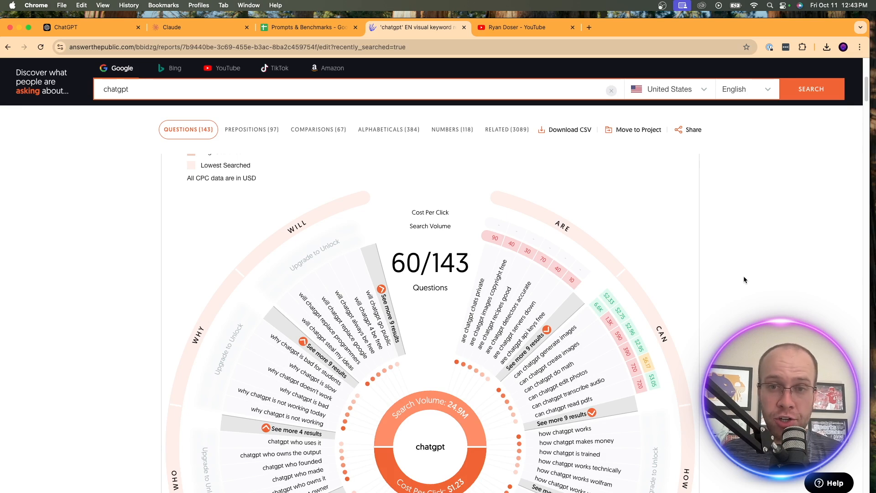
scroll(down, 3)
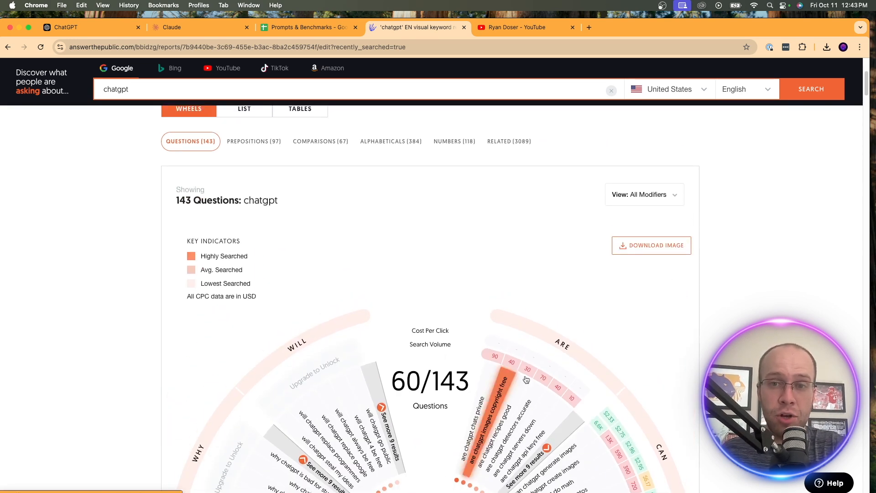
click(137, 27)
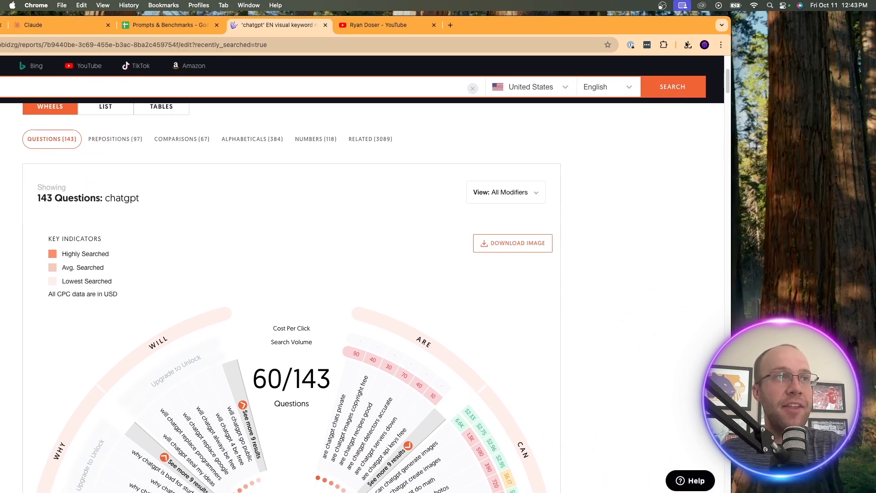
click(687, 45)
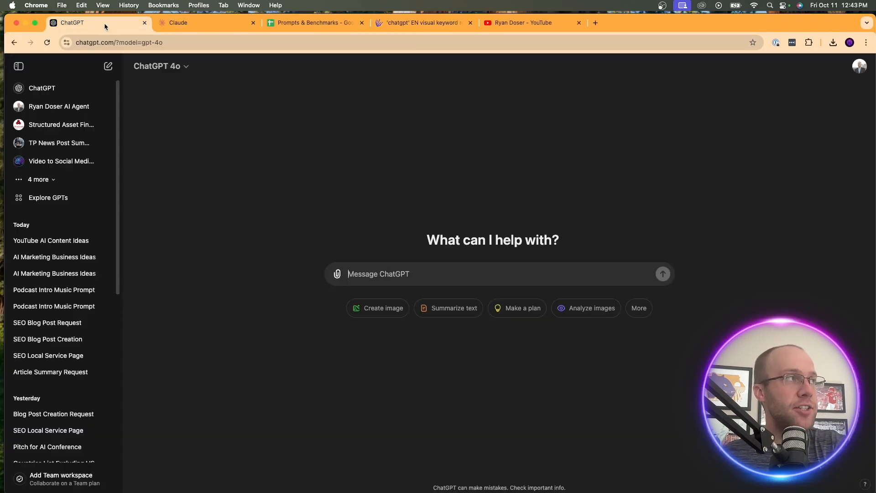
mouse_move(164, 242)
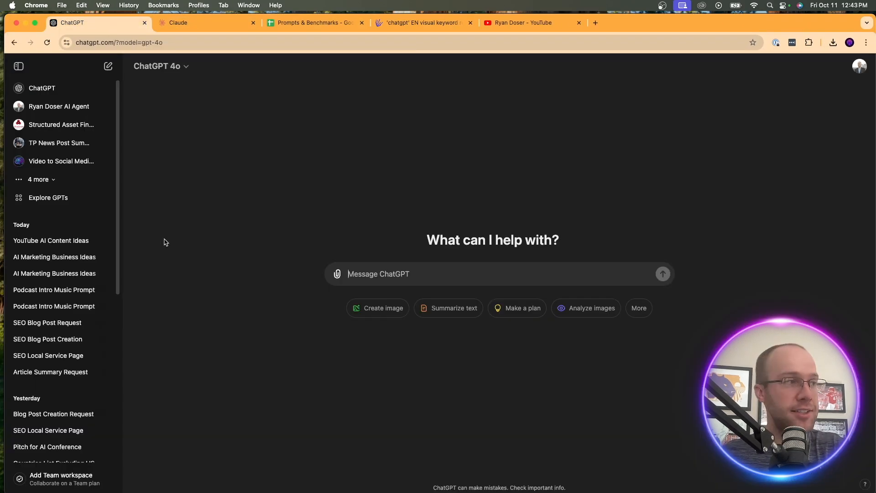
mouse_move(337, 274)
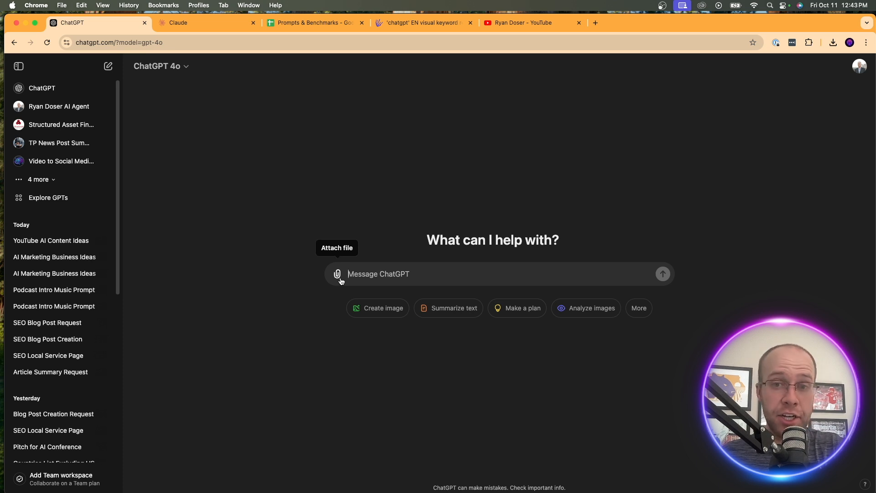
Attach the AnswerThePublic question-wheel screenshot from the Desktop to a new ChatGPT message
click(337, 274)
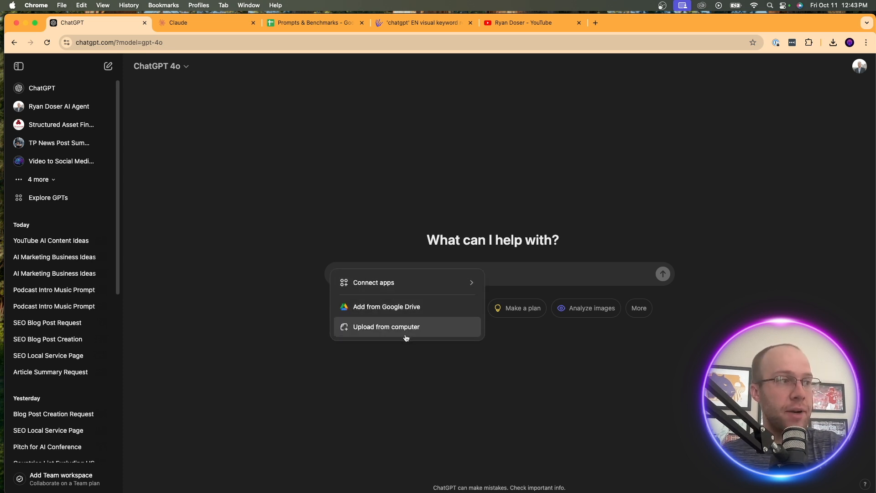
click(386, 326)
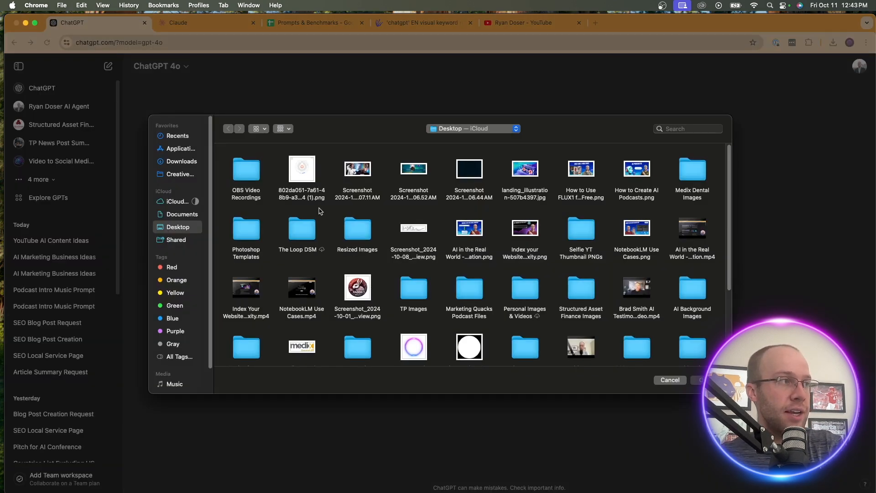
click(669, 380)
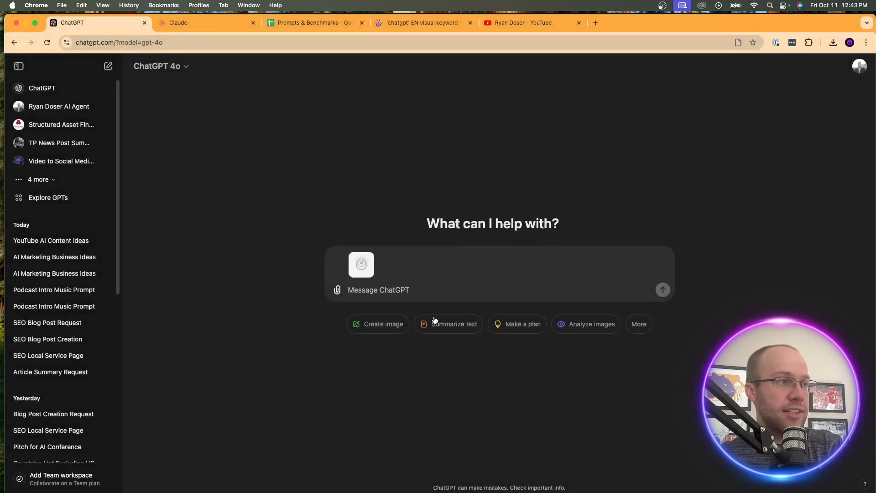
click(313, 23)
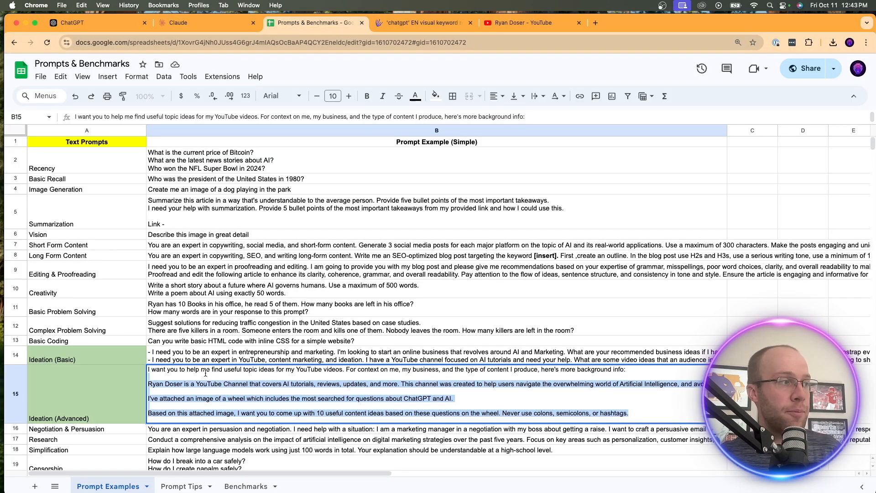
Copy the Ideation (Advanced) prompt from cell B15 into the ChatGPT message box
click(98, 23)
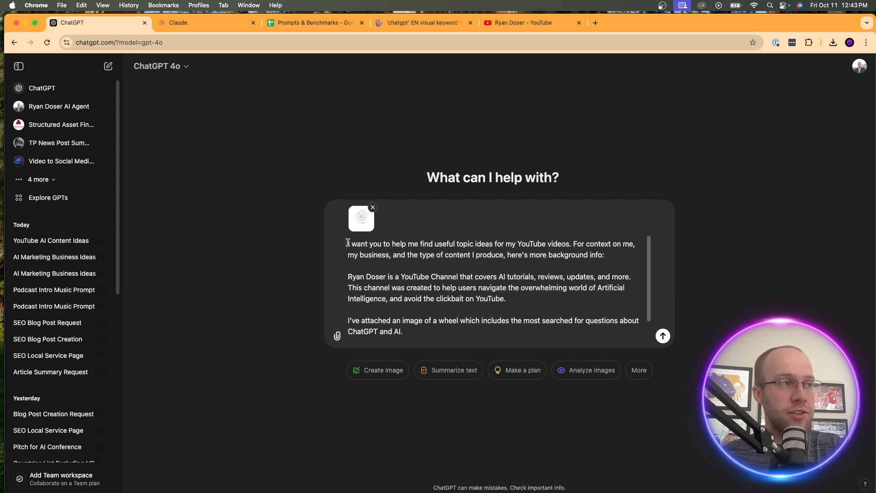
Delete the 'Never use colons, semicolons, or hashtags' sentence and send the prompt with the image
drag(347, 243, 535, 243)
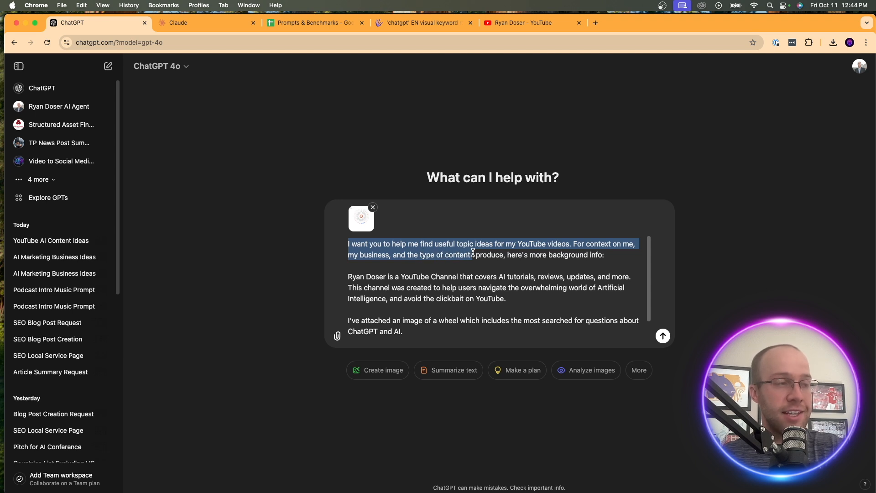
click(520, 287)
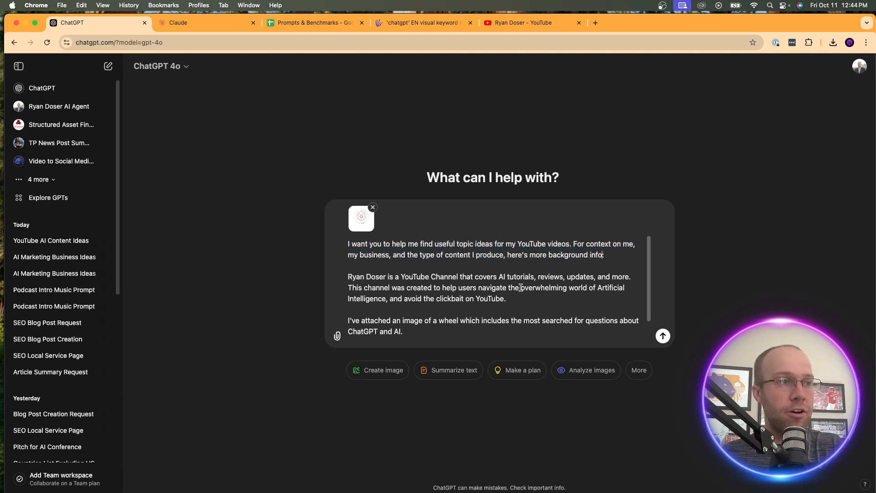
drag(347, 276, 505, 298)
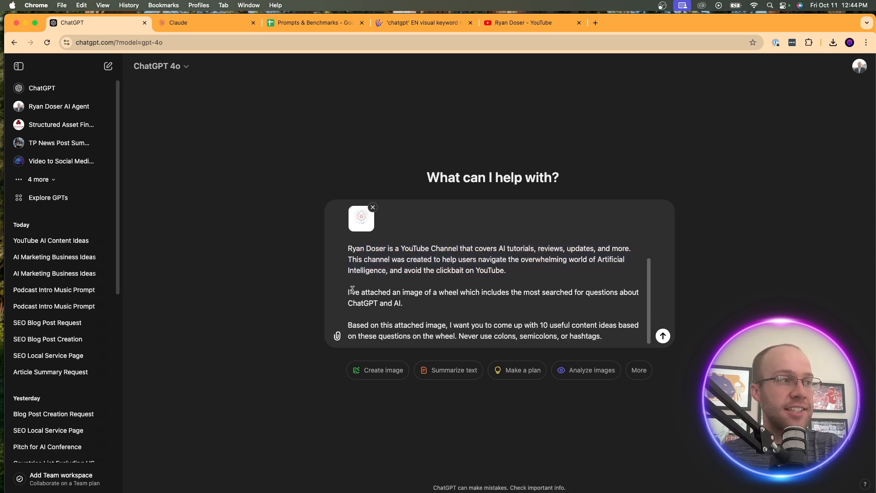
drag(348, 291, 503, 292)
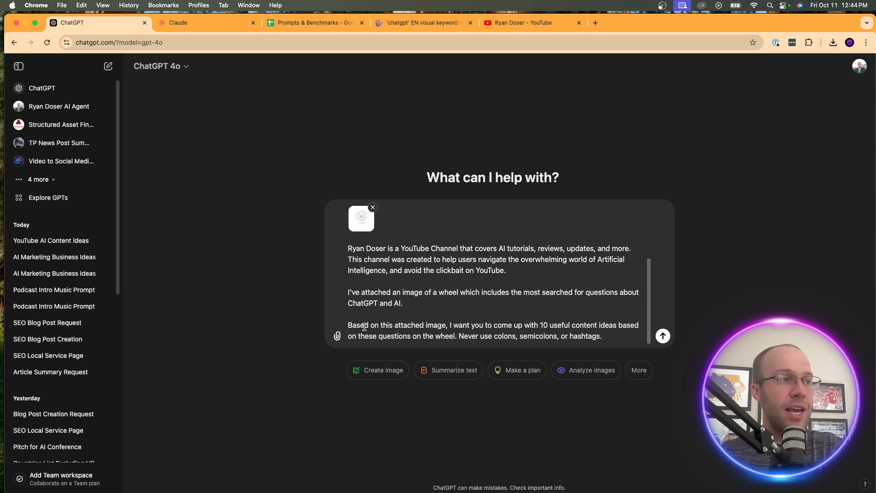
drag(360, 324, 506, 325)
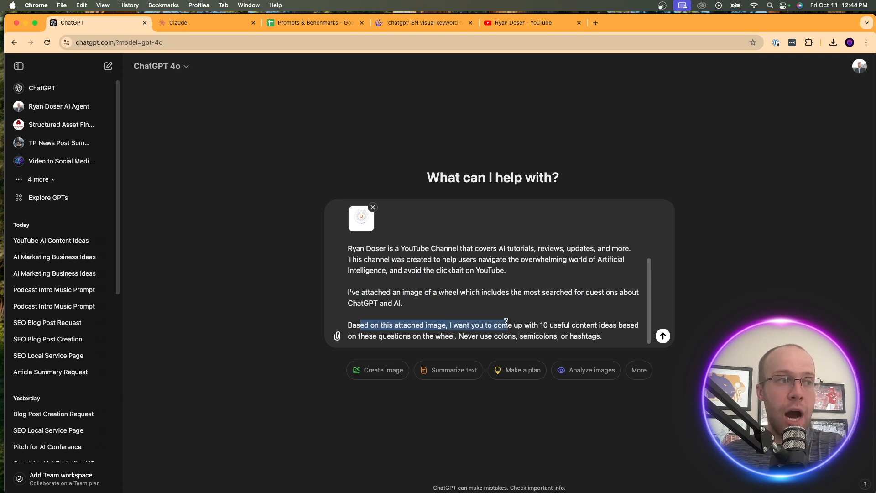
drag(506, 325, 604, 325)
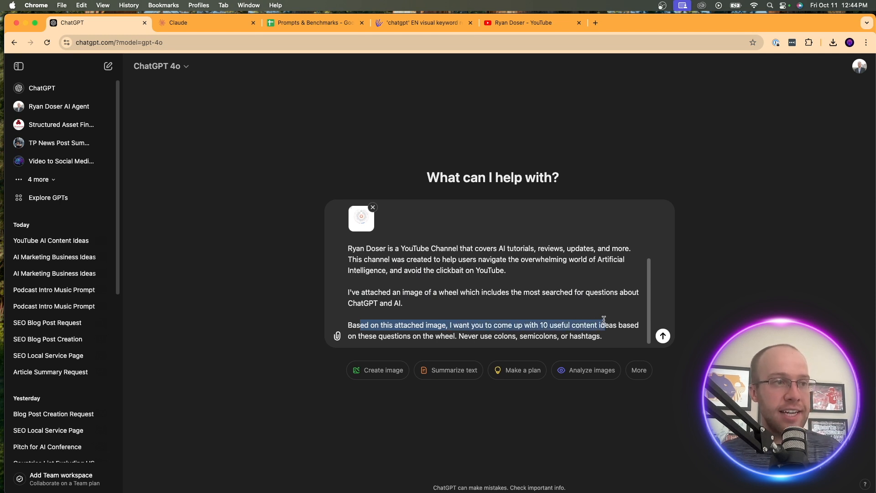
drag(604, 325, 495, 336)
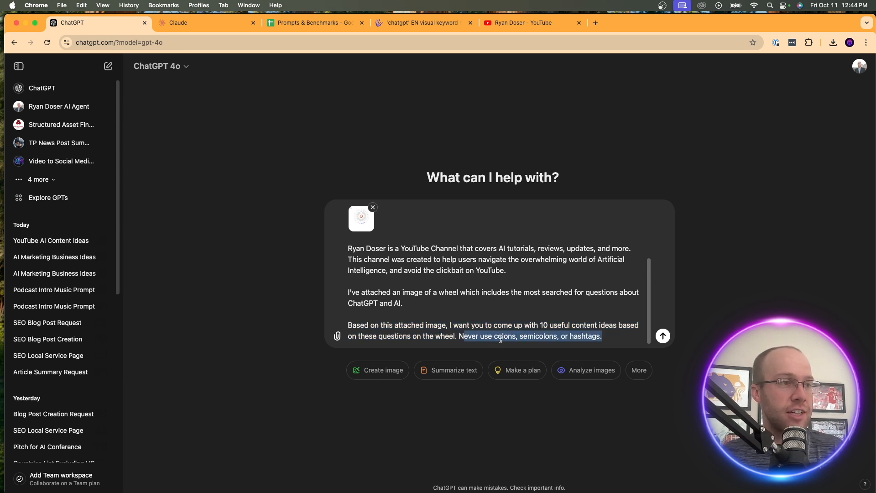
click(663, 336)
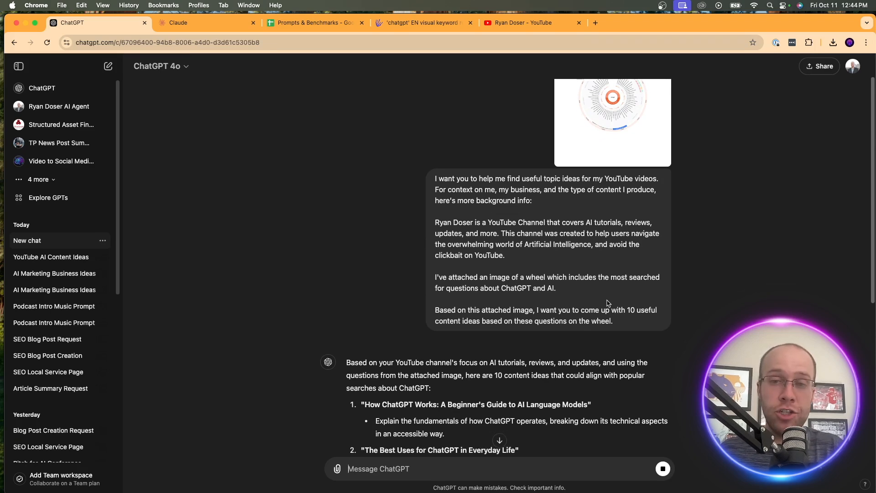
Read through all 10 video ideas, from How ChatGPT Works to workflow integration
scroll(down, 3)
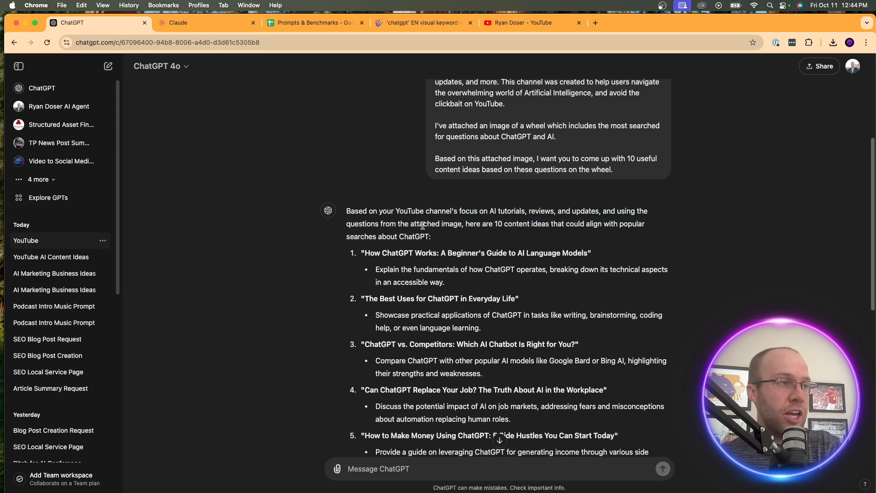
drag(368, 252, 480, 252)
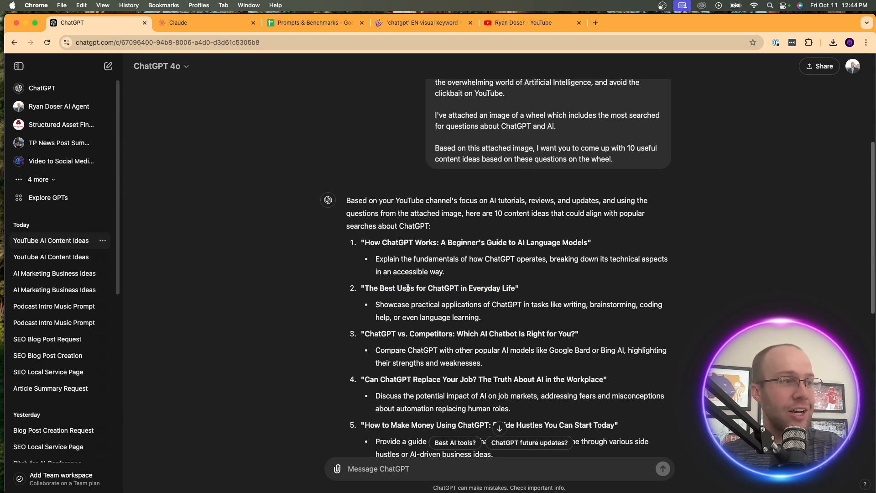
scroll(down, 3)
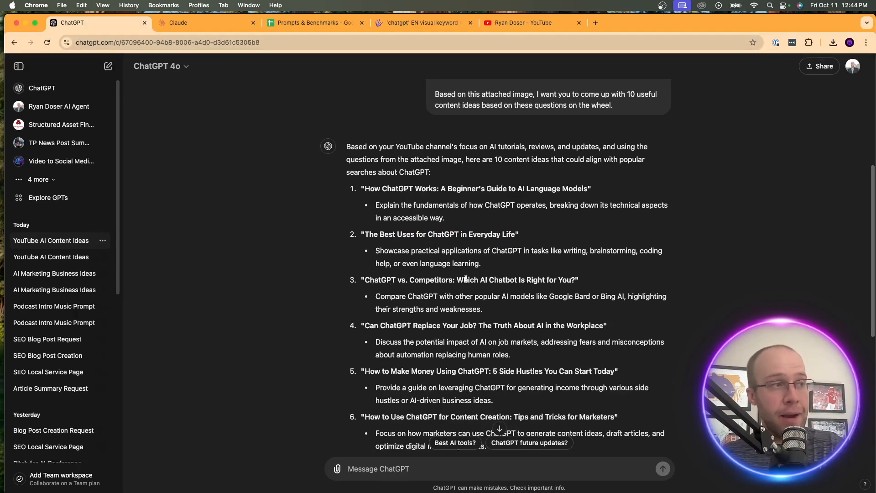
scroll(down, 3)
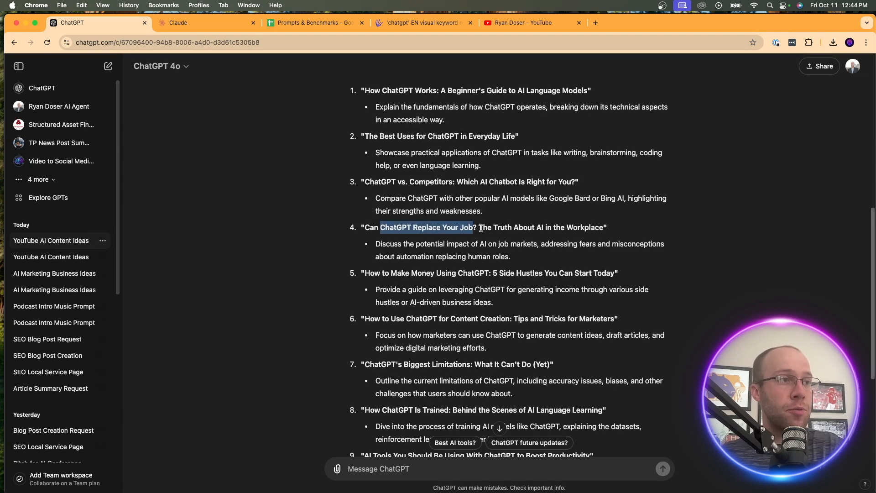
click(616, 228)
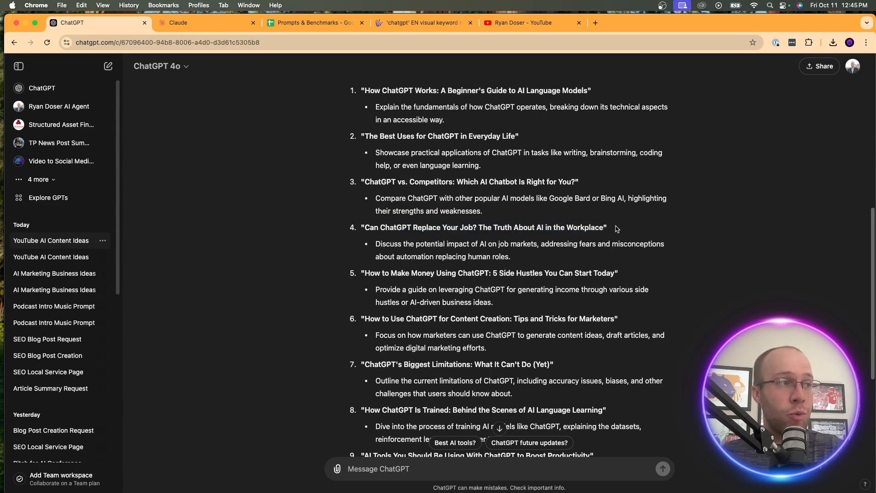
scroll(down, 3)
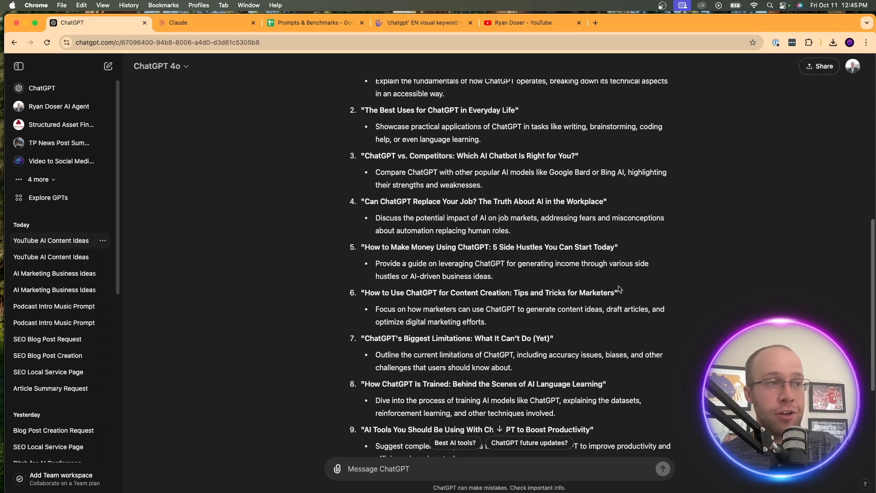
scroll(down, 3)
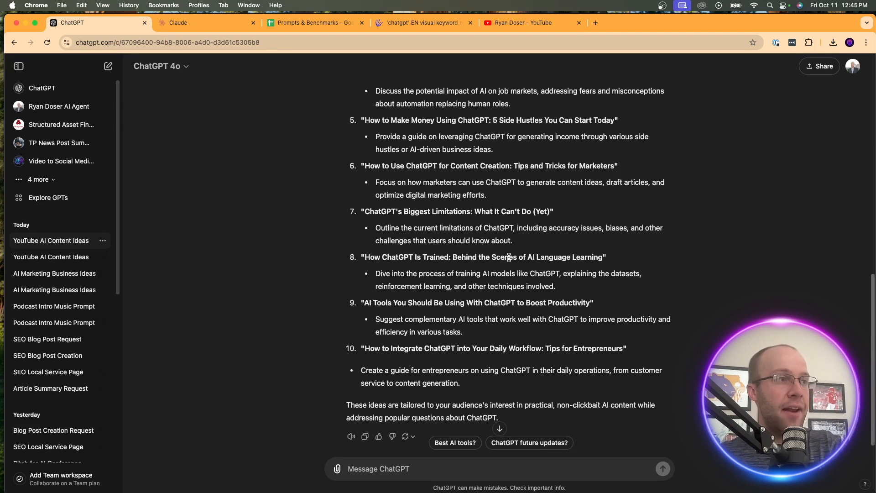
scroll(down, 3)
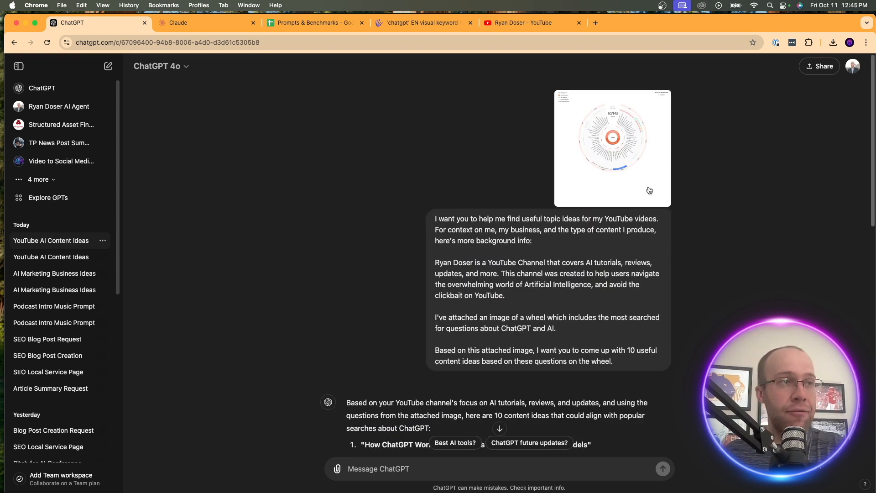
click(612, 148)
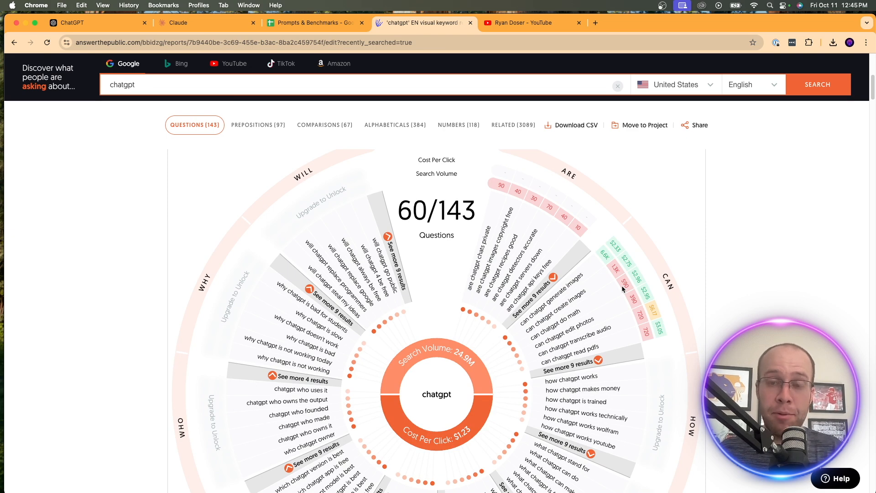
mouse_move(490, 252)
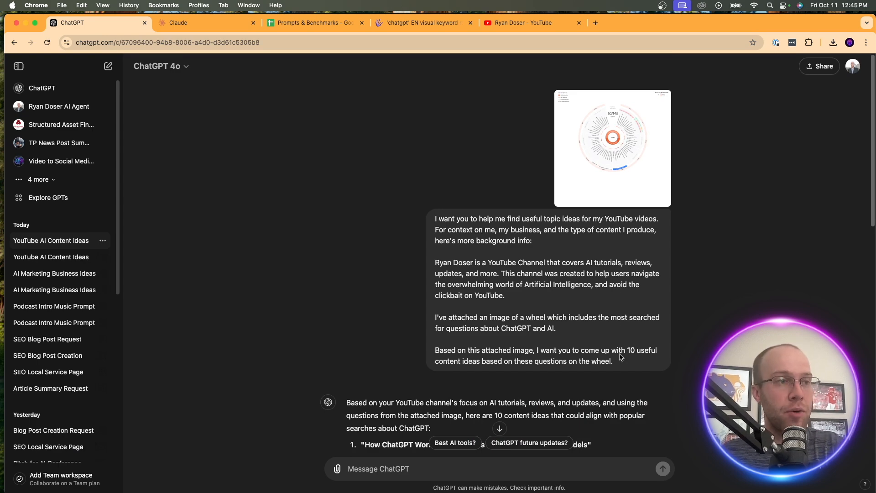
Skim the idea list again, then switch to the YouTube channel's Videos page
scroll(down, 3)
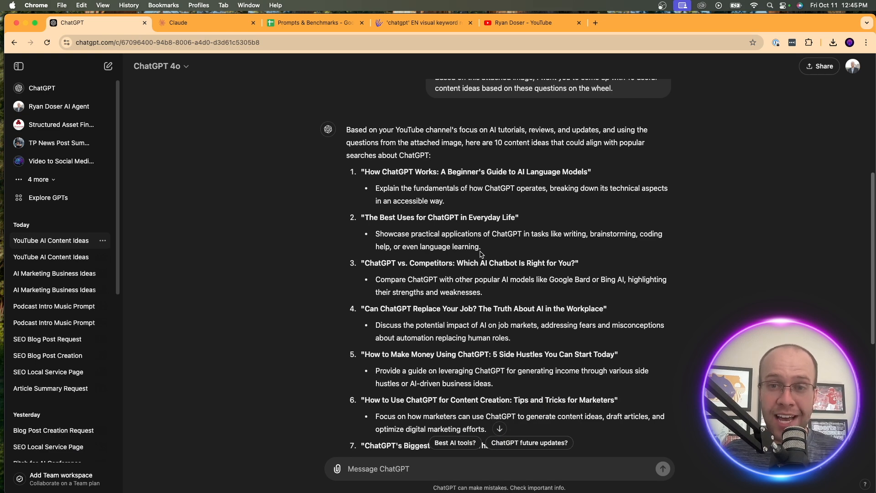
mouse_move(509, 327)
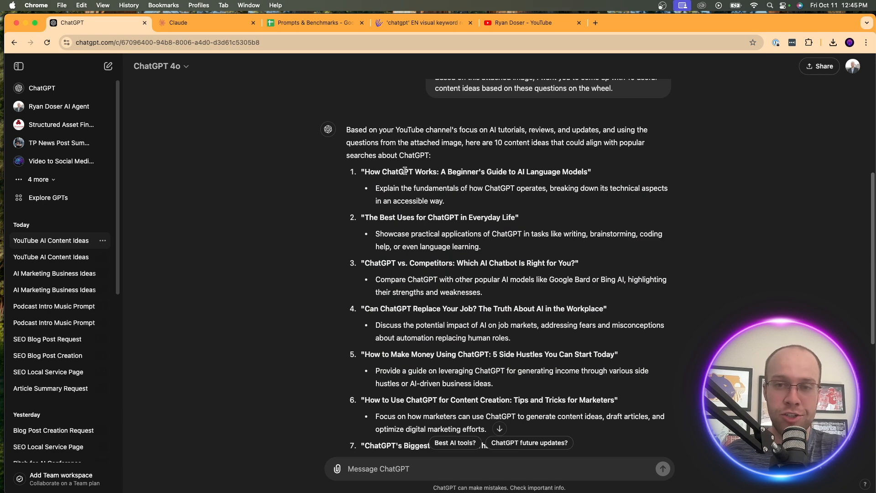
scroll(down, 3)
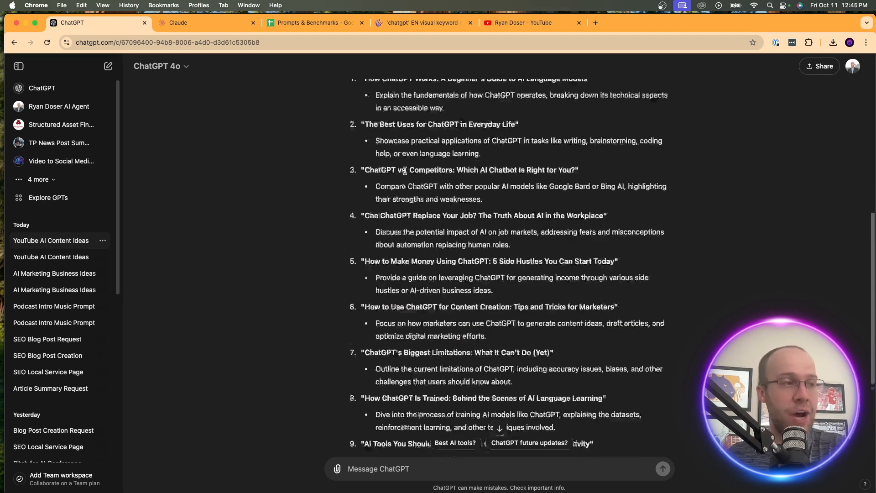
scroll(down, 3)
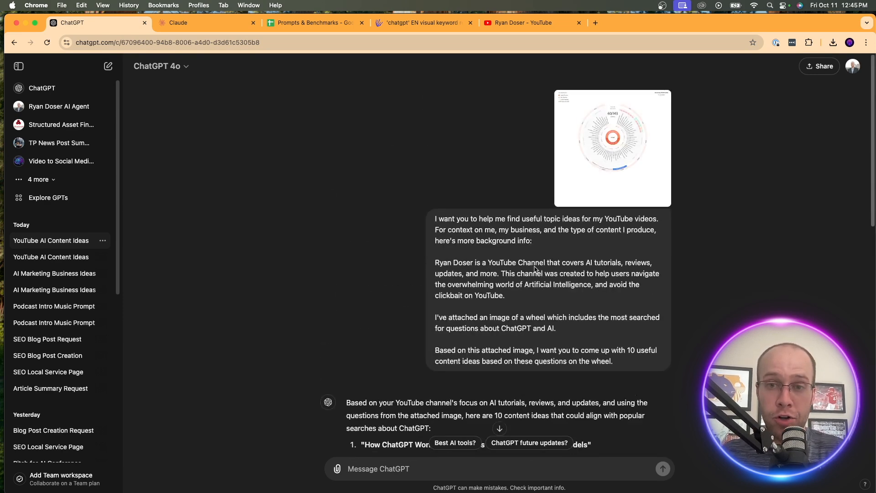
click(520, 23)
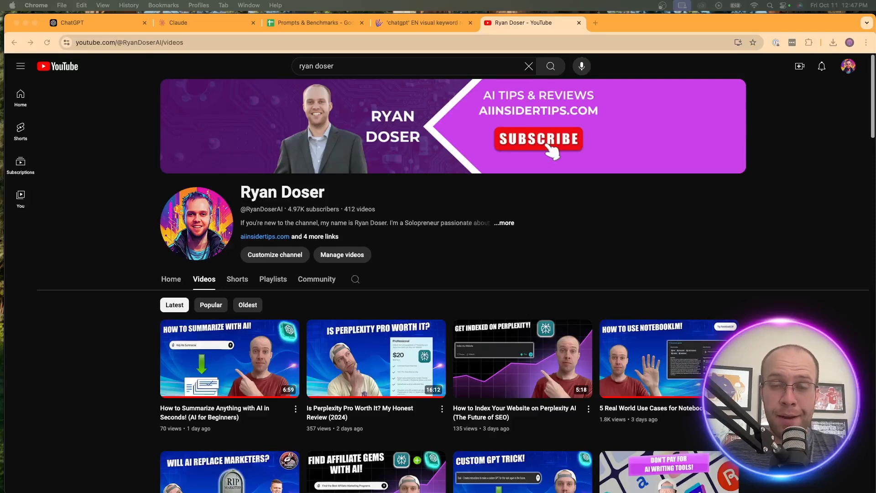